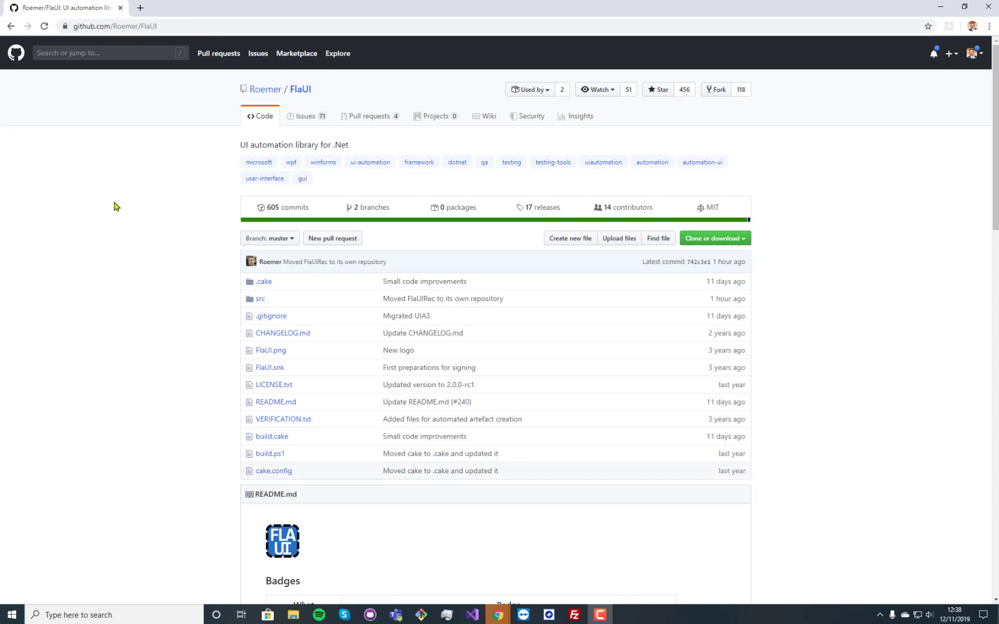
mouse_move(214, 231)
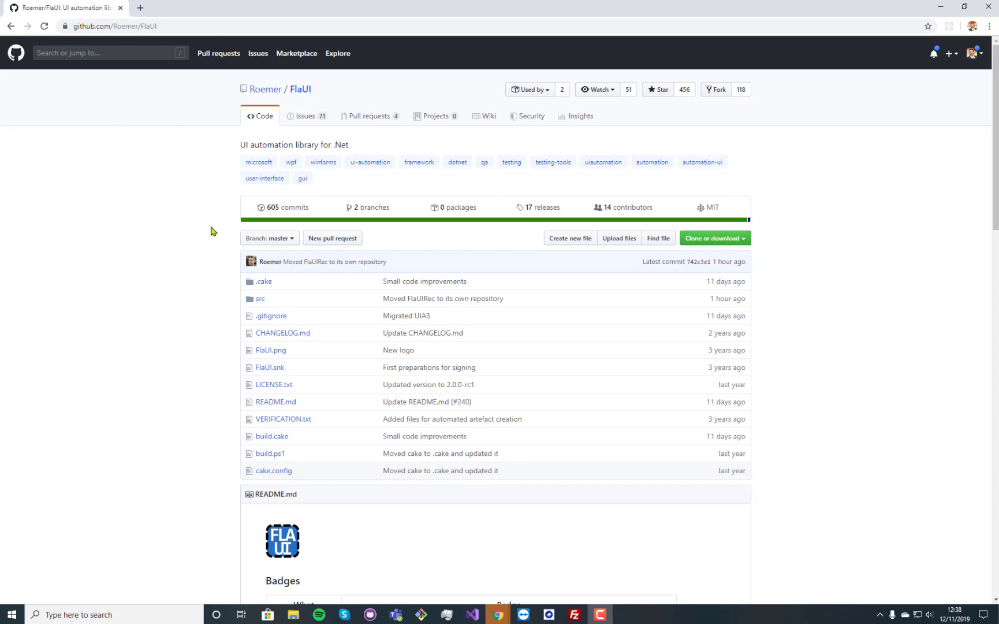
Step: Browse the SciChart.Wpf.Examples repository page in a new GitHub tab
scroll(down, 3)
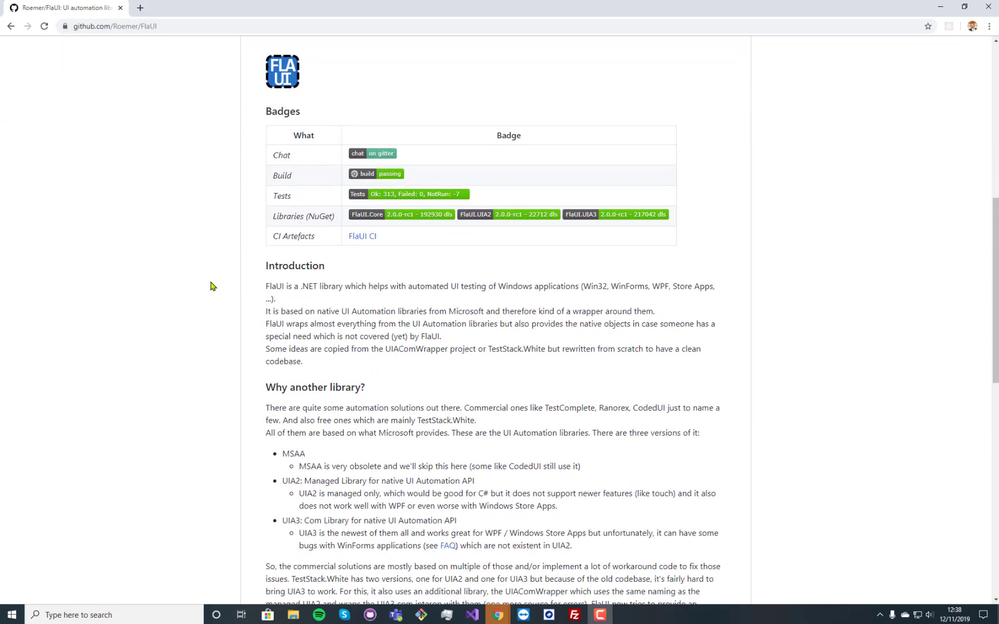
scroll(down, 3)
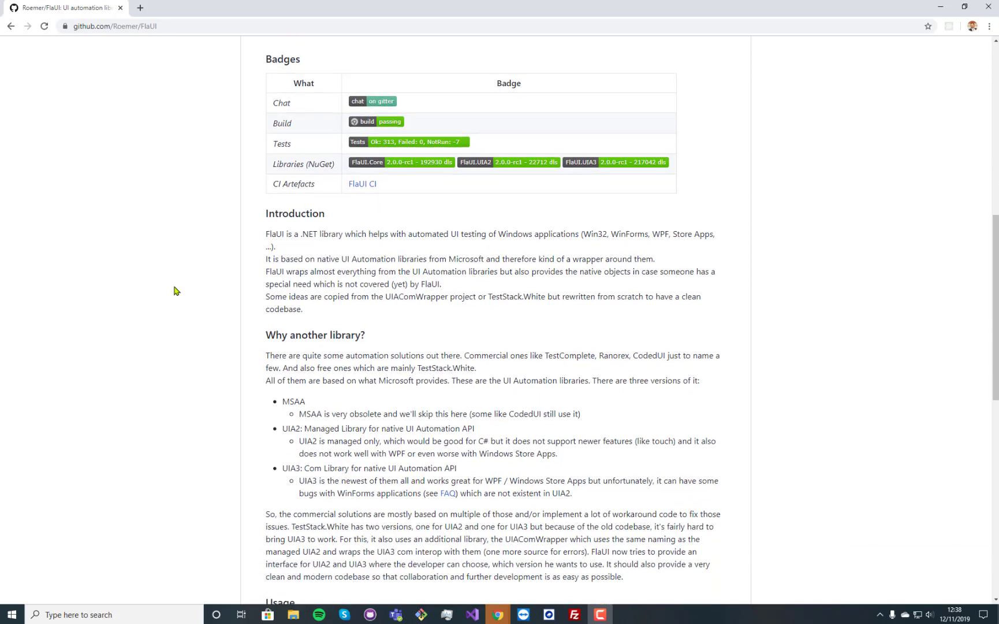
scroll(down, 3)
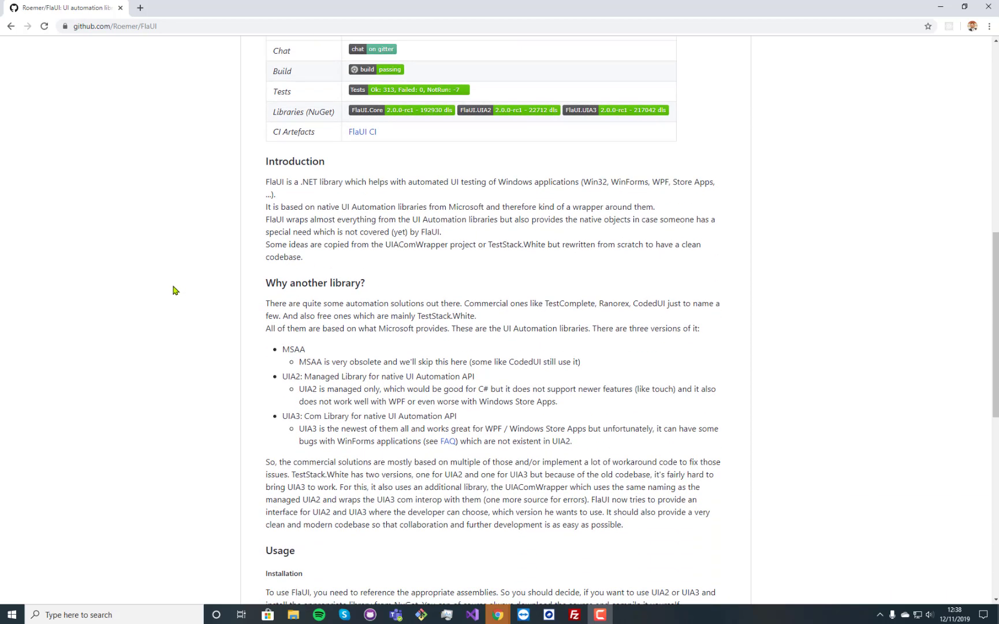
double_click(320, 474)
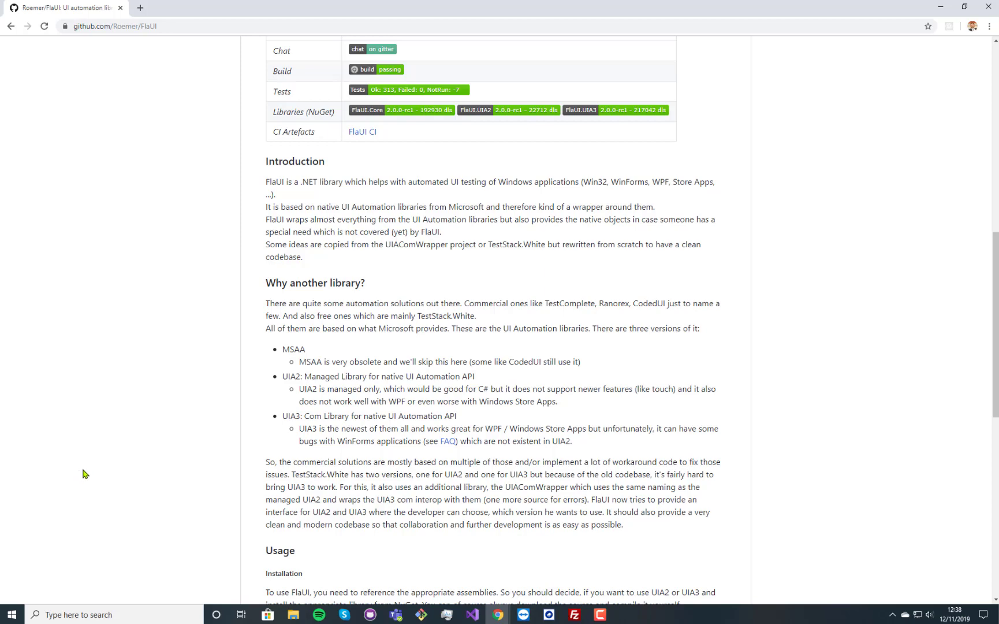
mouse_move(125, 443)
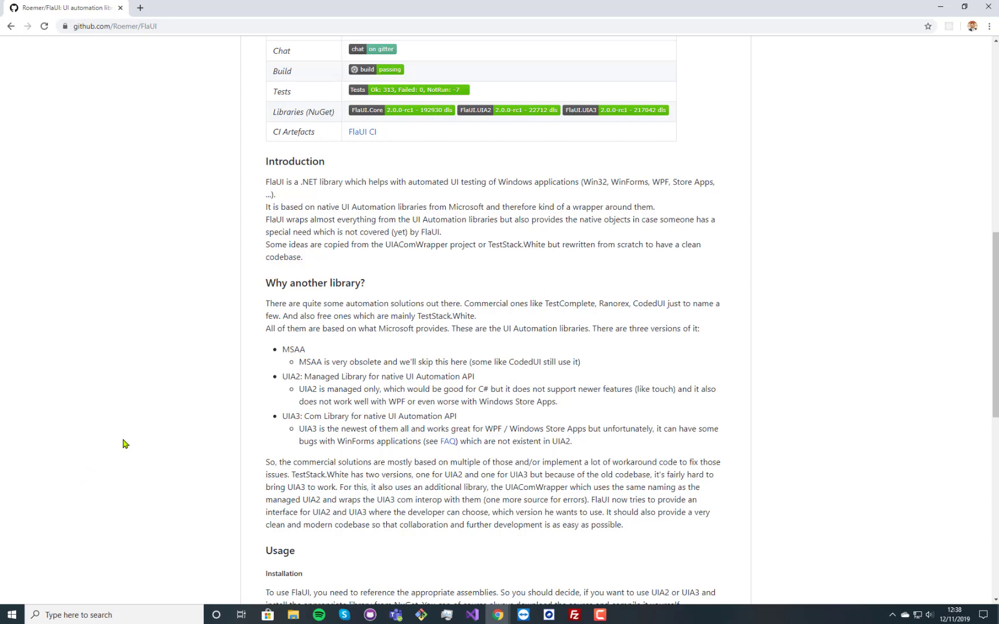
mouse_move(363, 315)
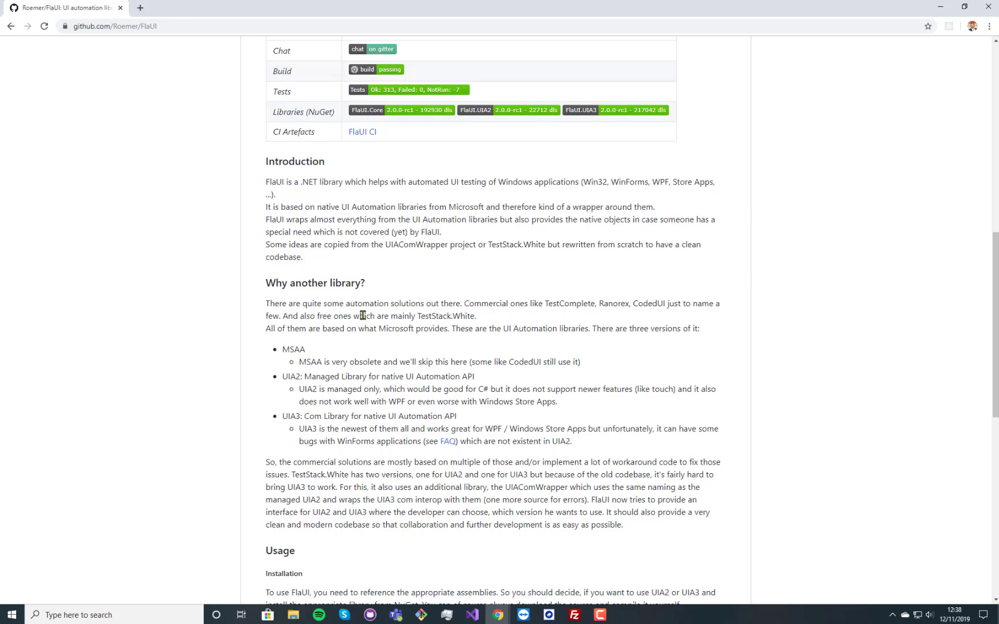
mouse_move(768, 372)
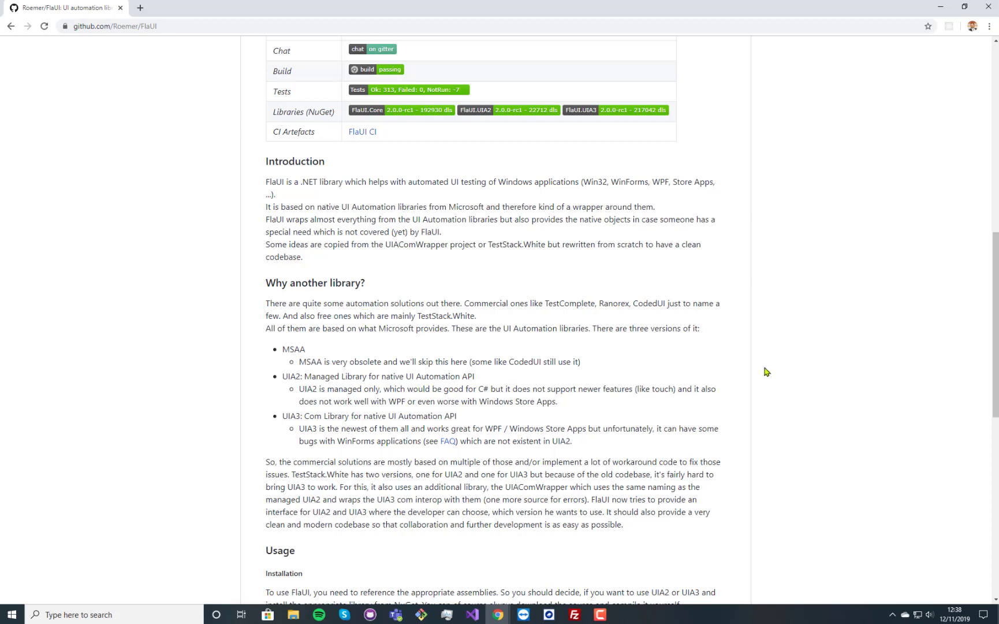
mouse_move(400, 397)
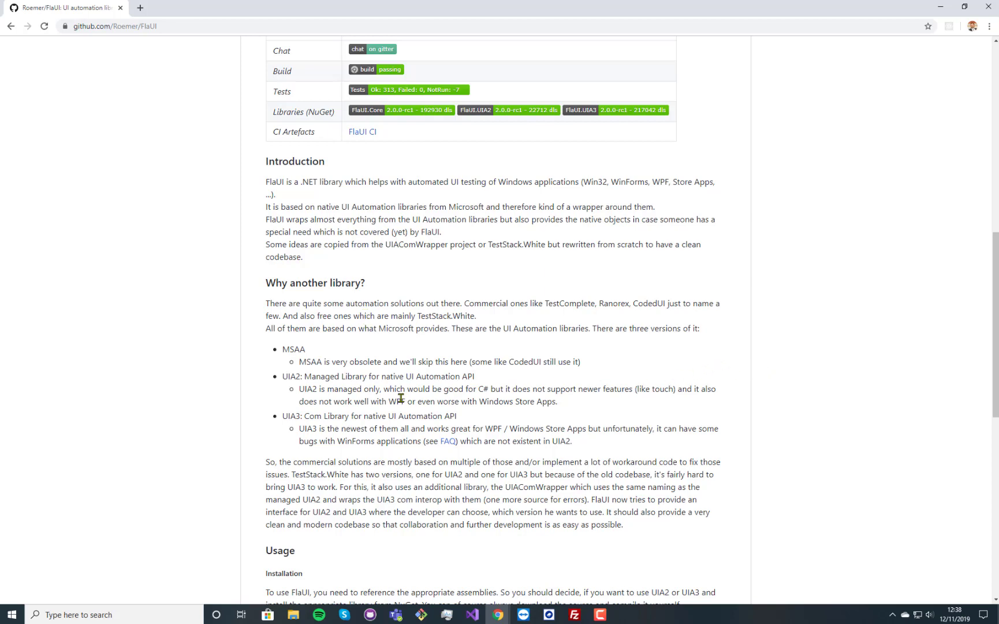
mouse_move(347, 383)
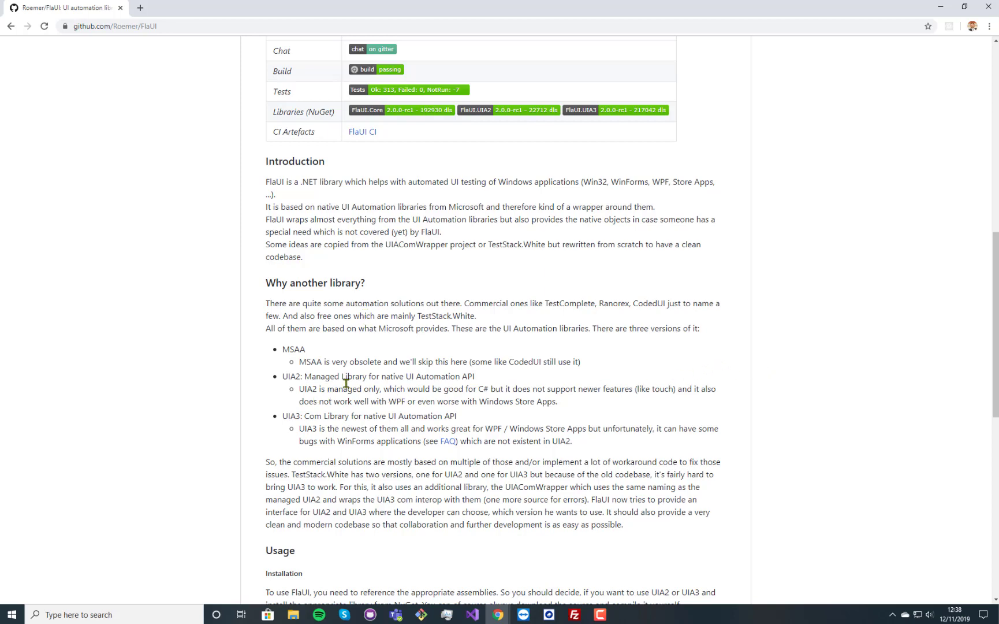
mouse_move(378, 387)
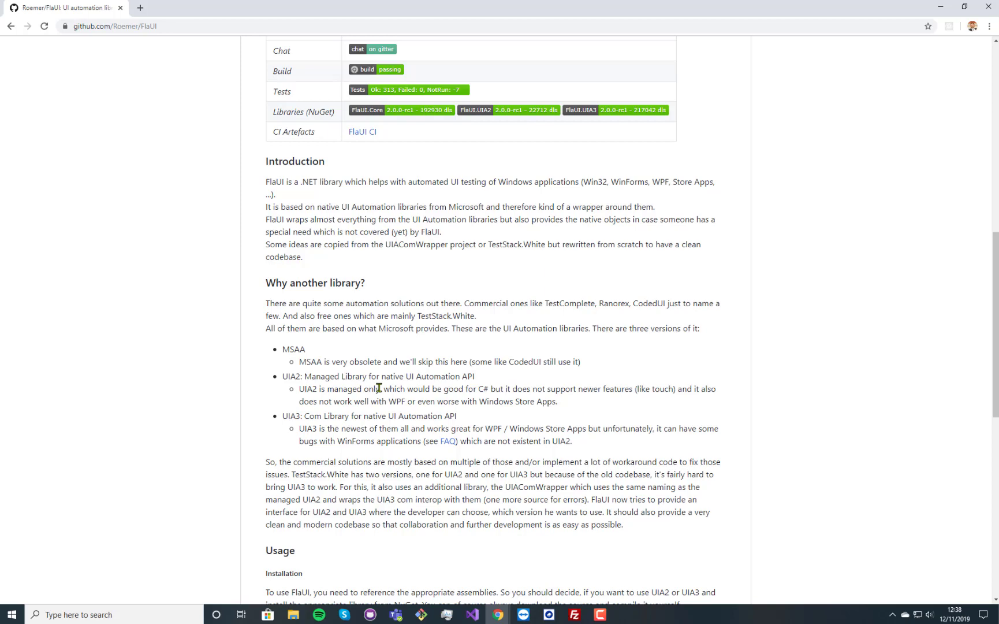
mouse_move(702, 354)
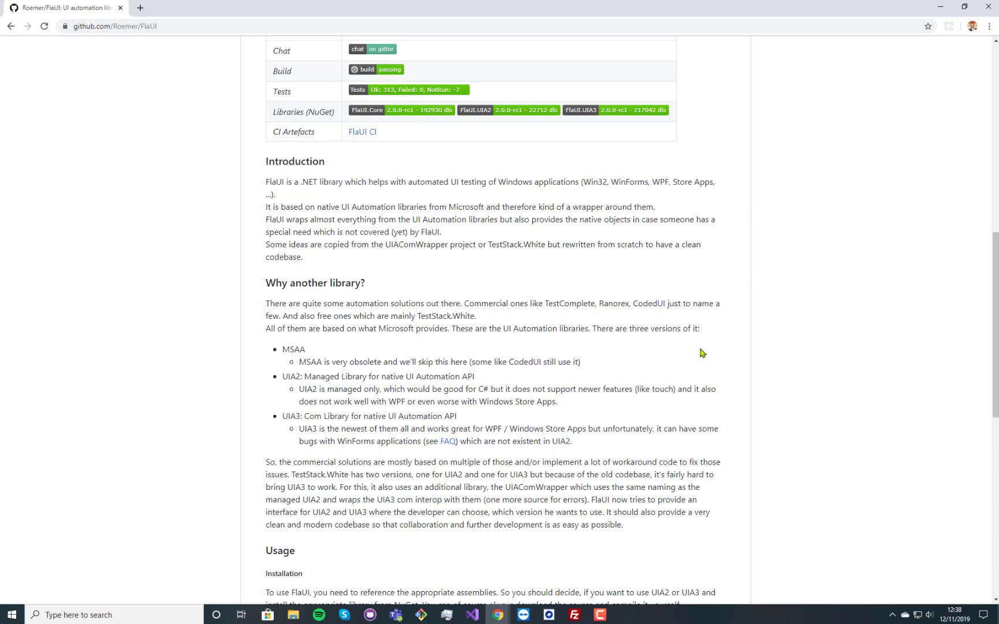
mouse_move(257, 405)
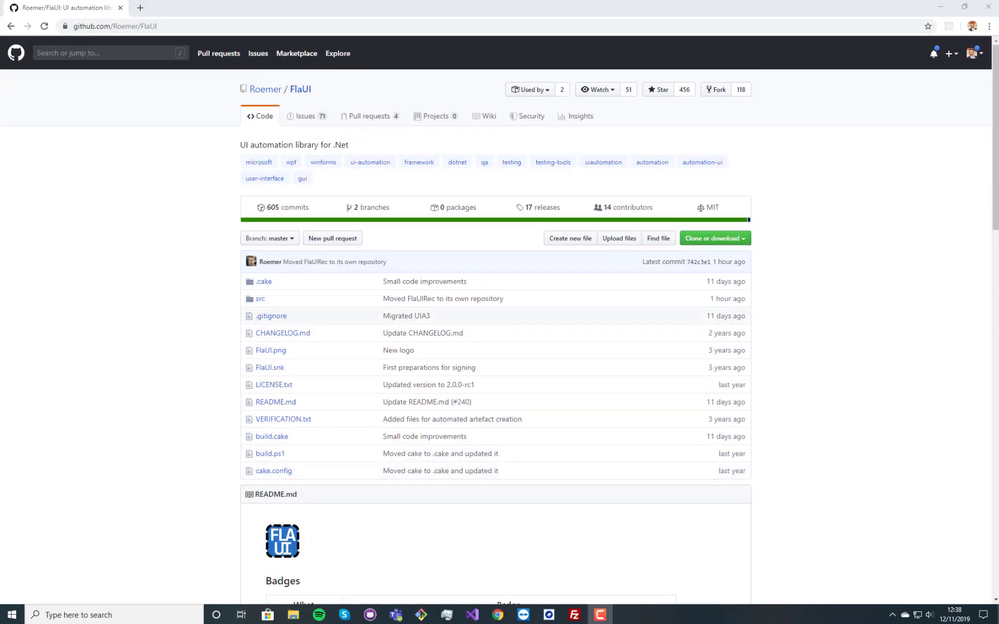
mouse_move(165, 181)
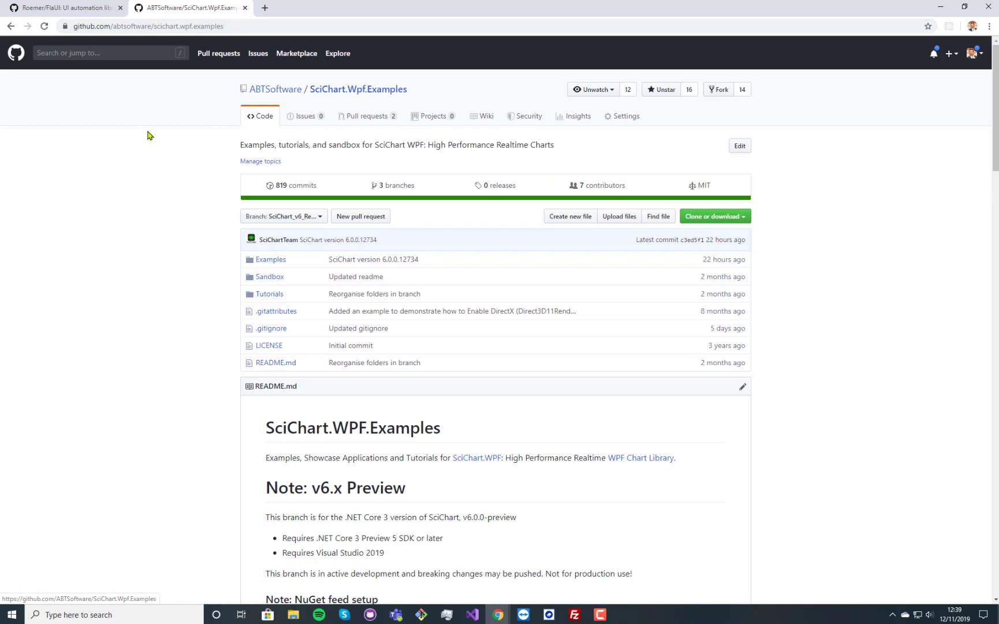
mouse_move(184, 143)
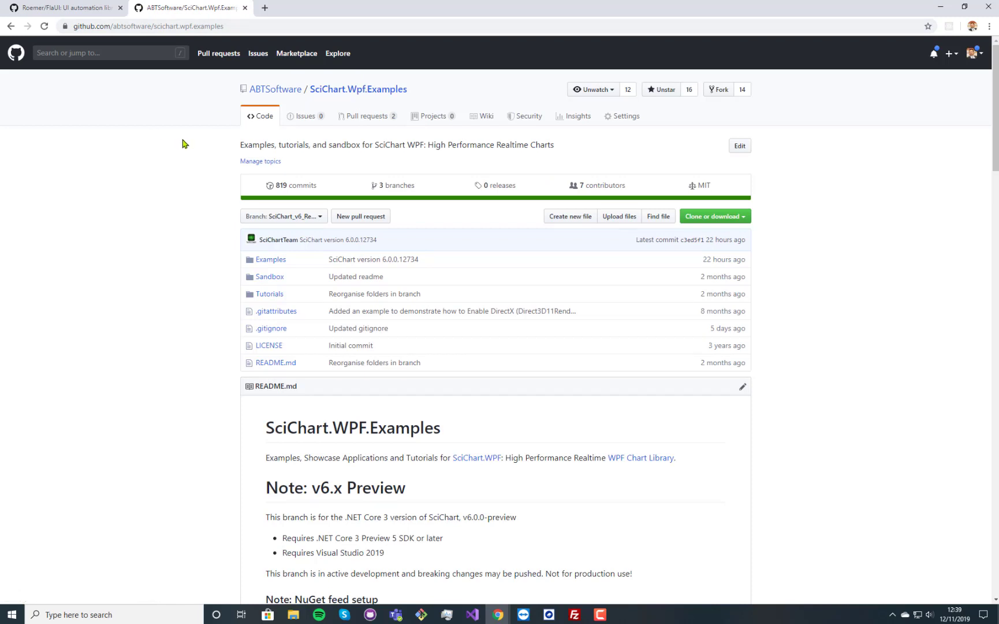
mouse_move(121, 30)
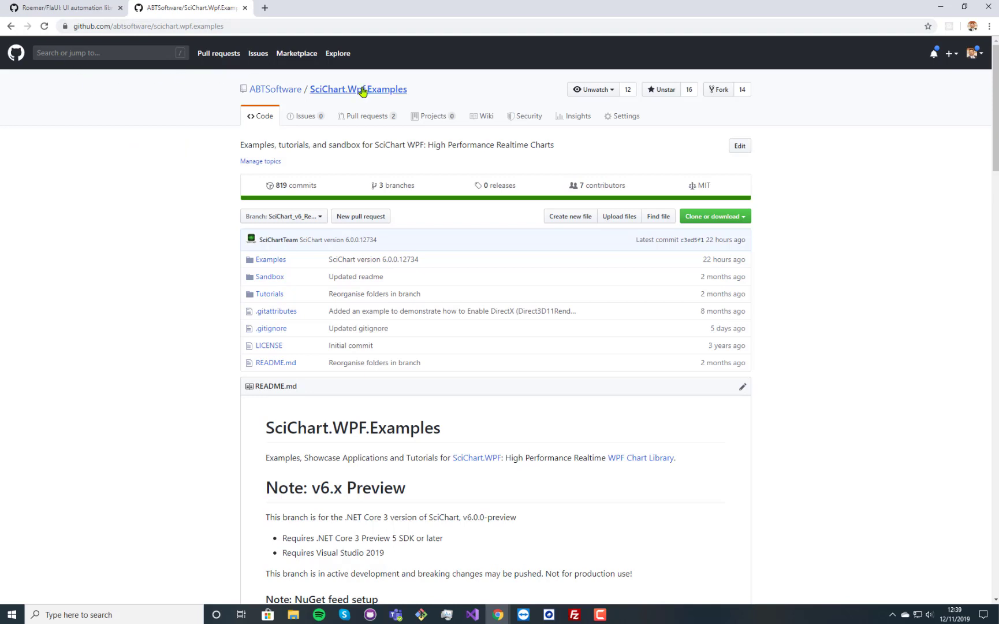
Step: Navigate into Examples > SciChart.Examples.Demo.SmokeTests to list the test files
click(283, 216)
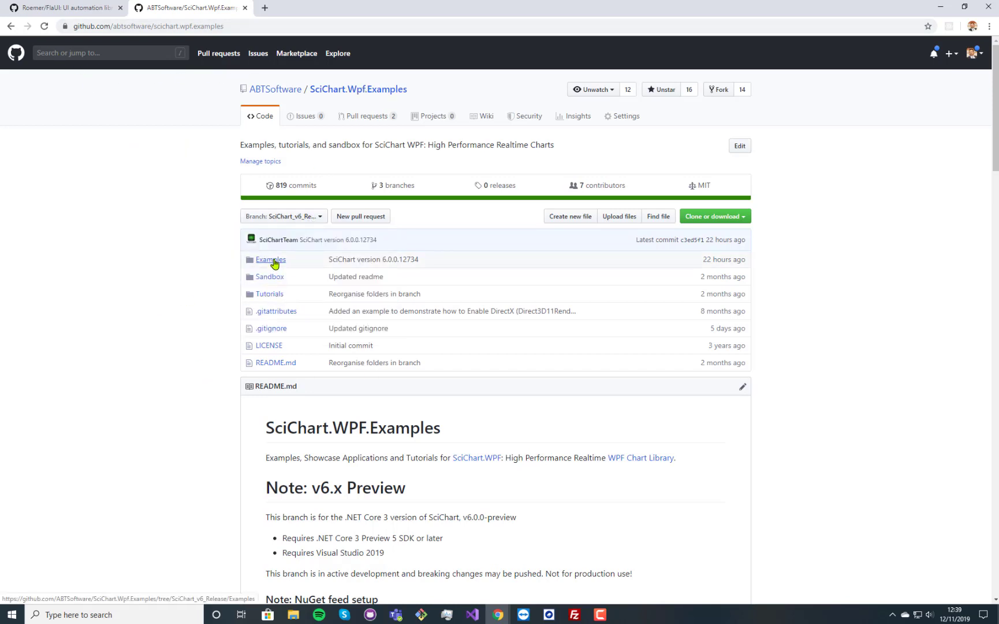
click(270, 259)
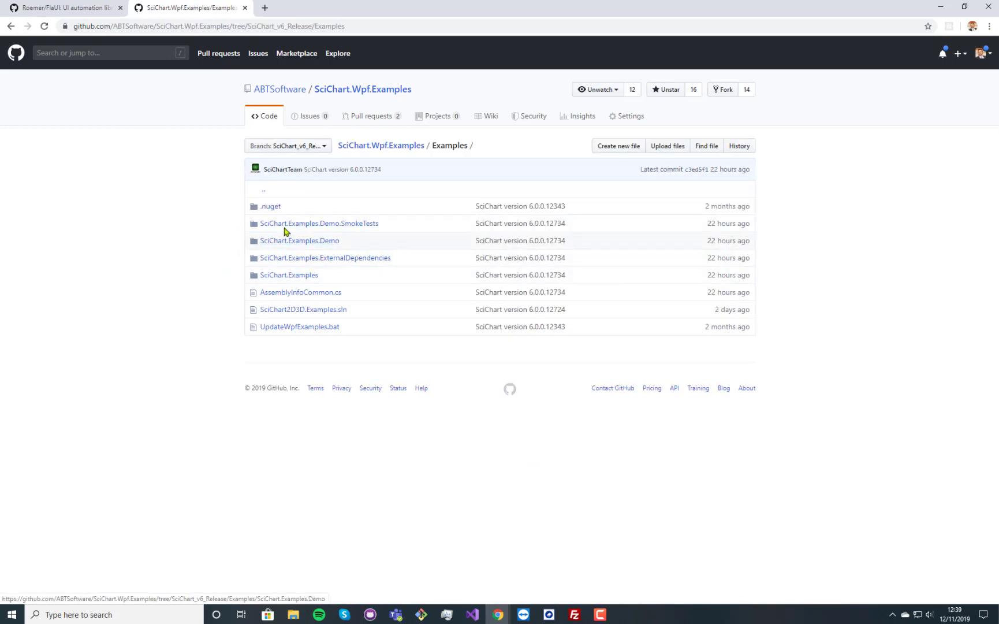
mouse_move(319, 223)
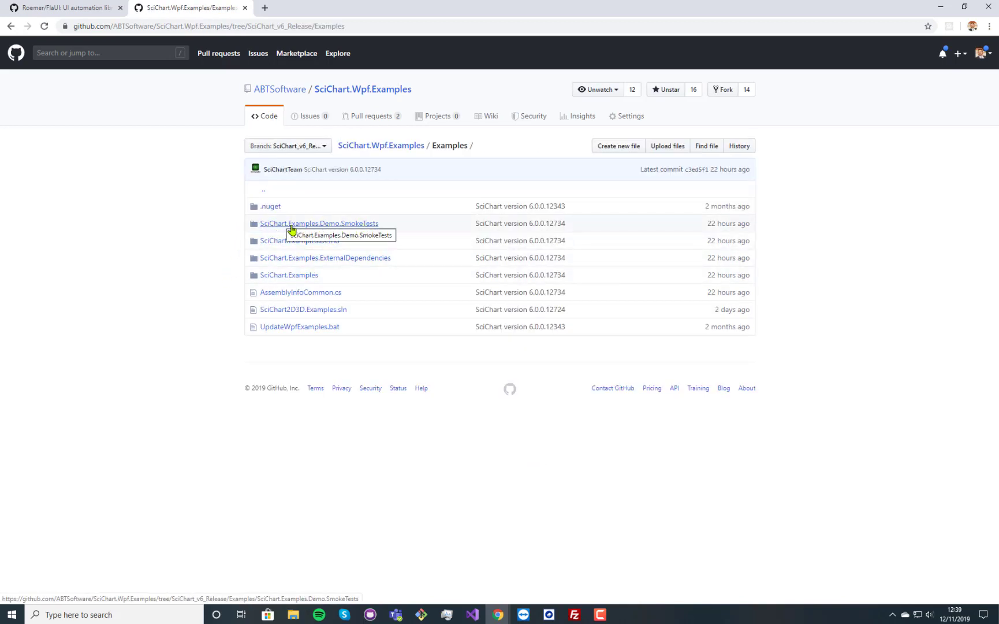
click(319, 223)
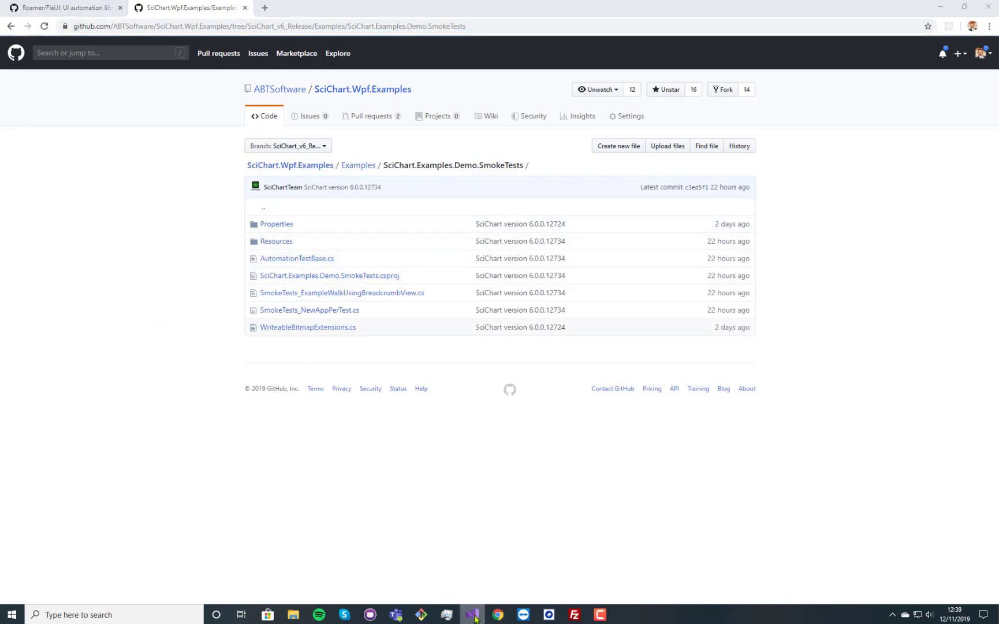
Step: Switch to Visual Studio and expand the SmokeTests project's Resources folders in Solution Explorer
click(472, 615)
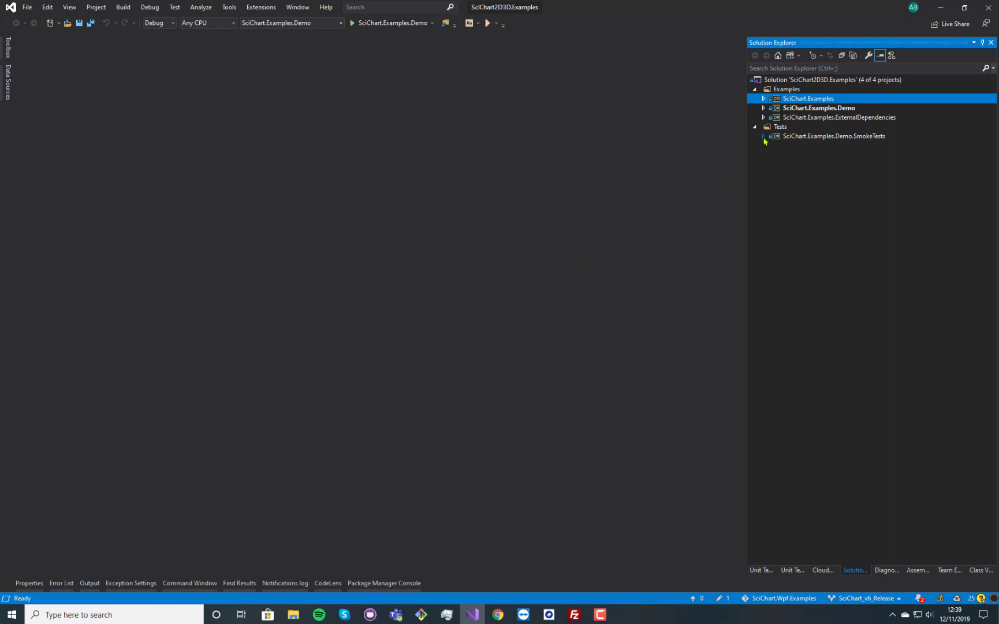
click(763, 135)
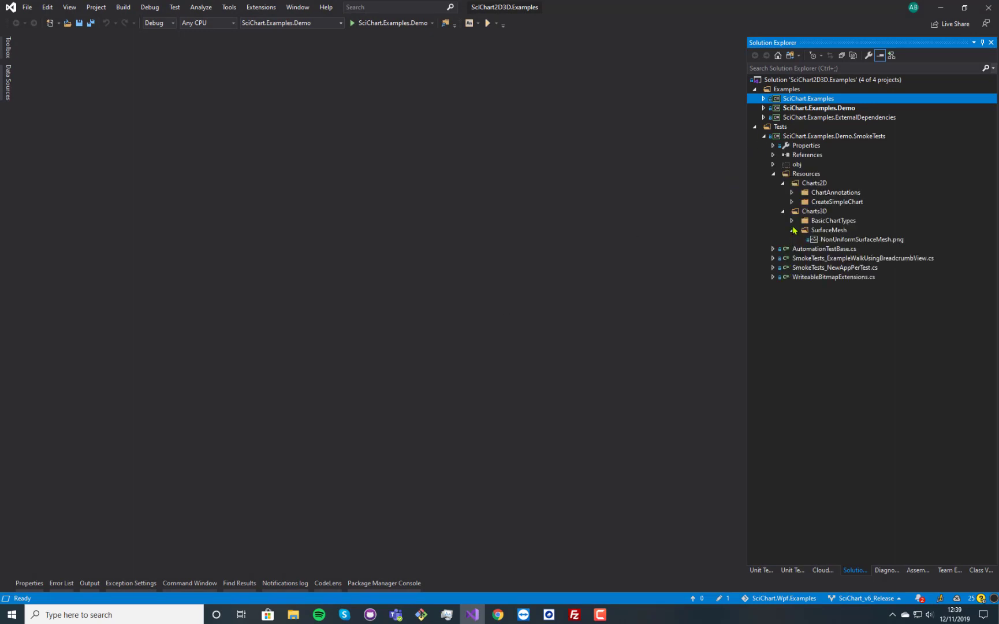
click(791, 193)
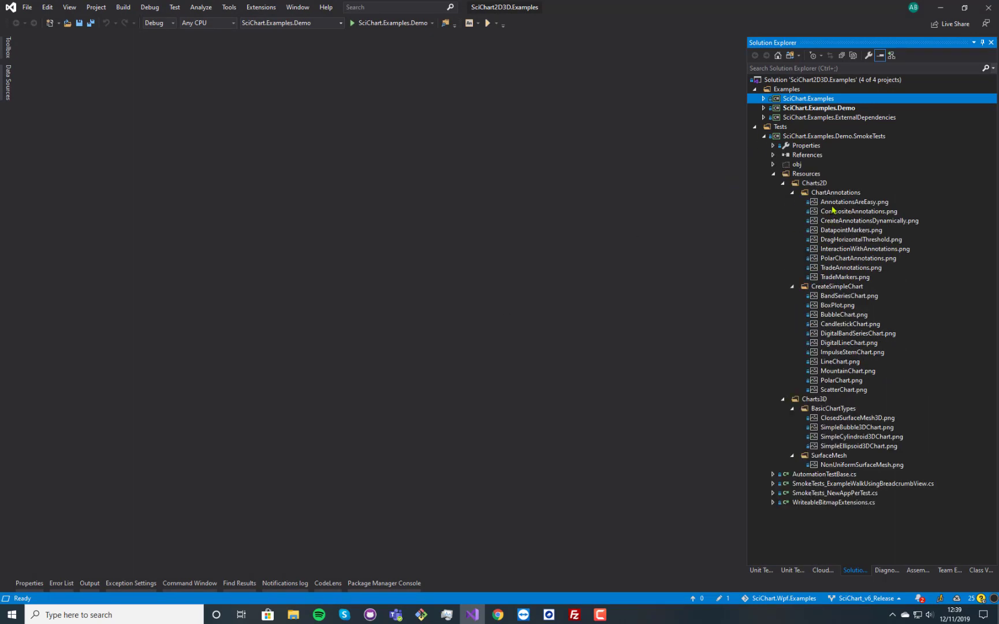
mouse_move(872, 247)
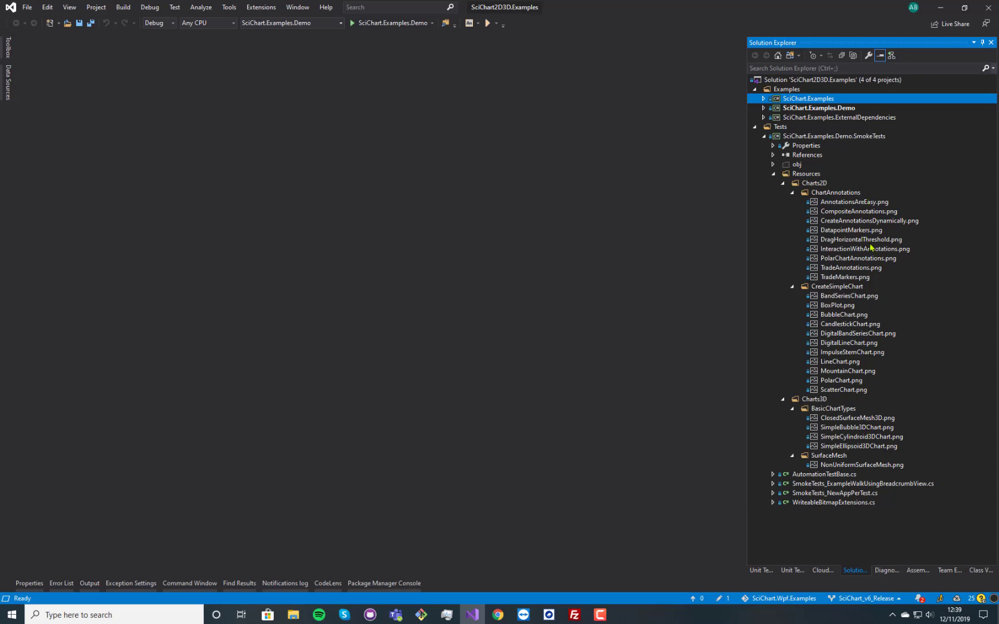
Step: Preview the AnnotationsAreEasy, CompositeAnnotations and CreateAnnotationsDynamically reference PNGs
right_click(853, 202)
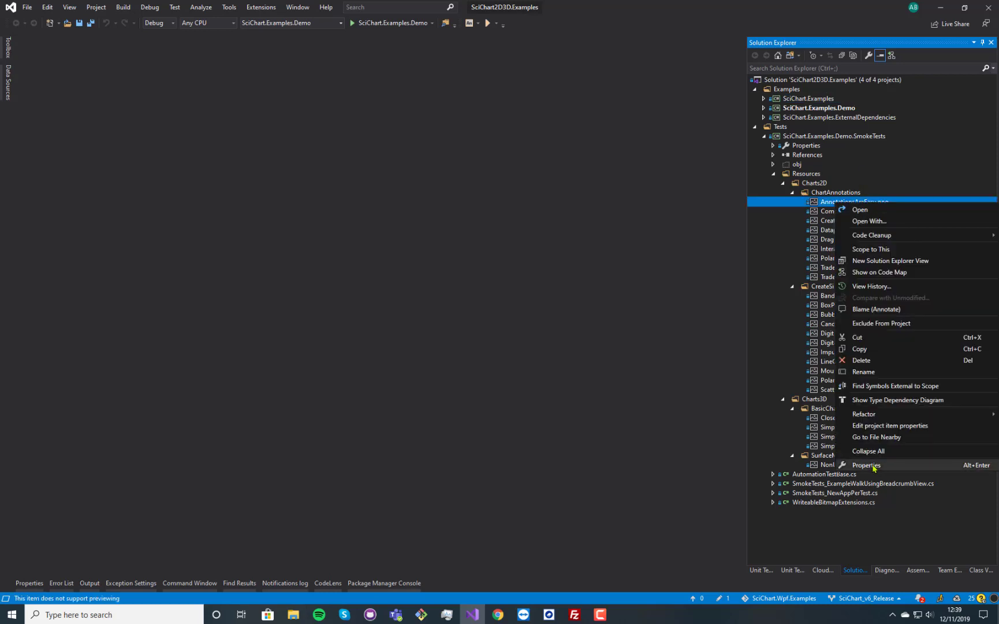
click(867, 464)
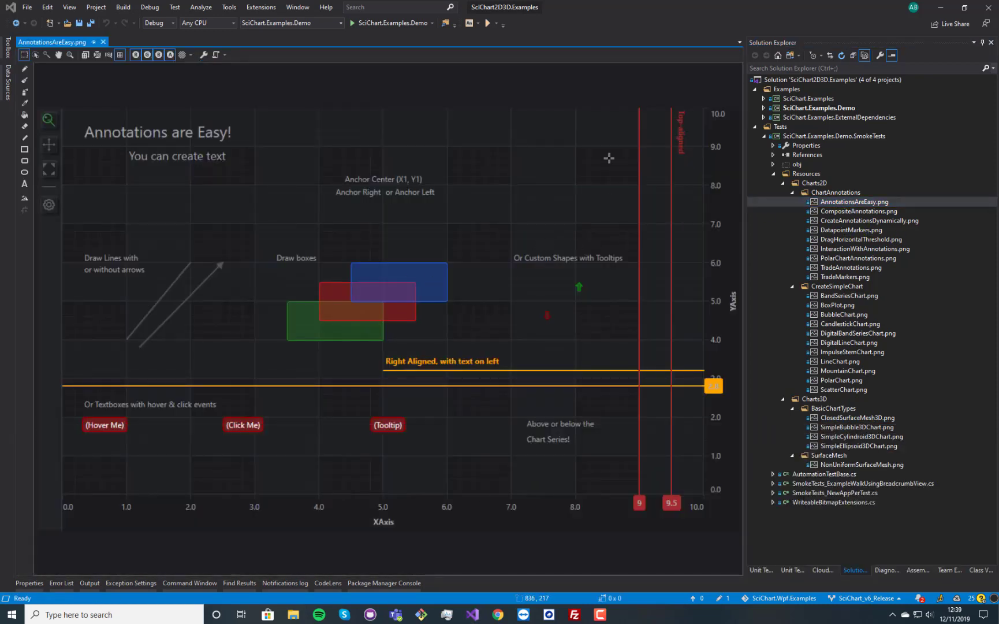
double_click(856, 212)
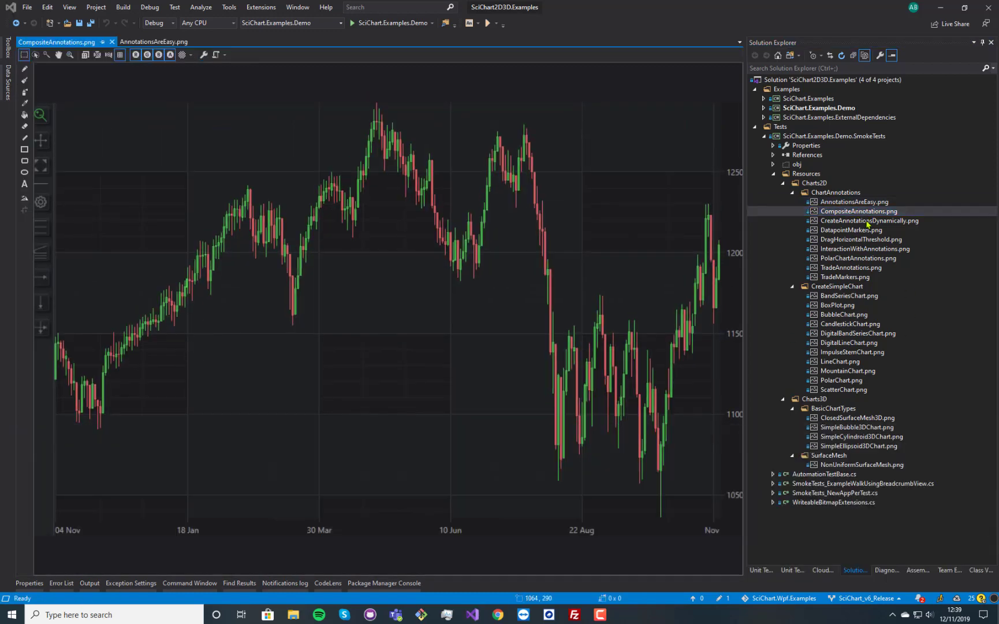
double_click(869, 221)
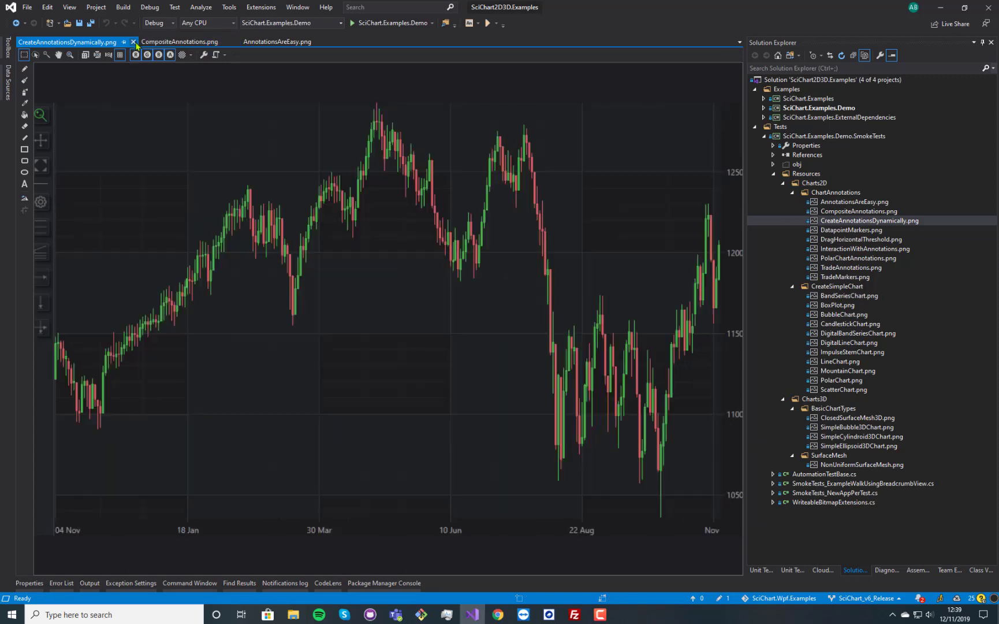
click(132, 42)
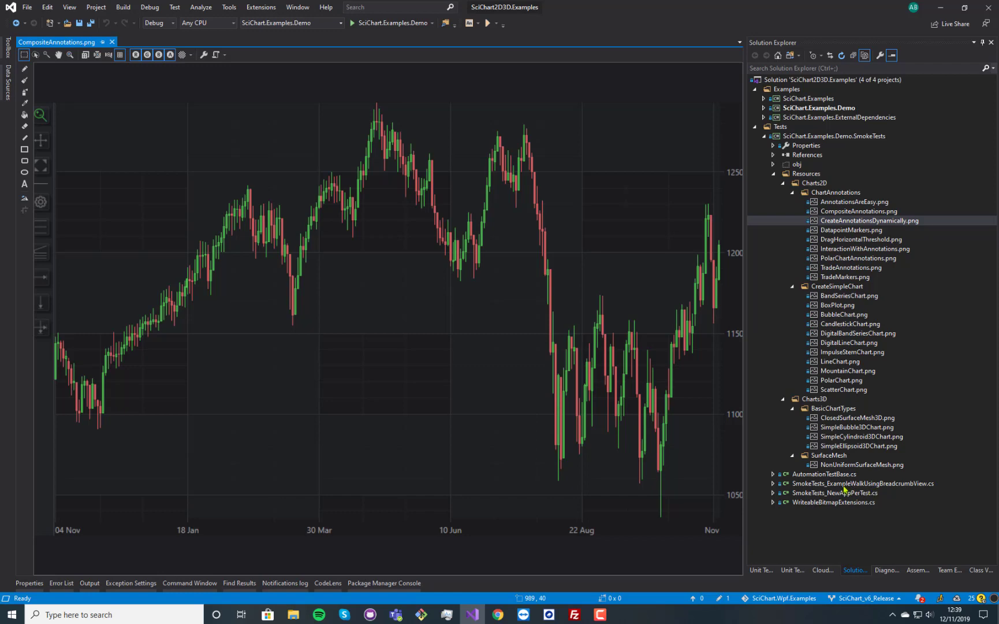
Step: Open the SmokeTests_NewAppPerTest.cs test file from Solution Explorer
double_click(863, 483)
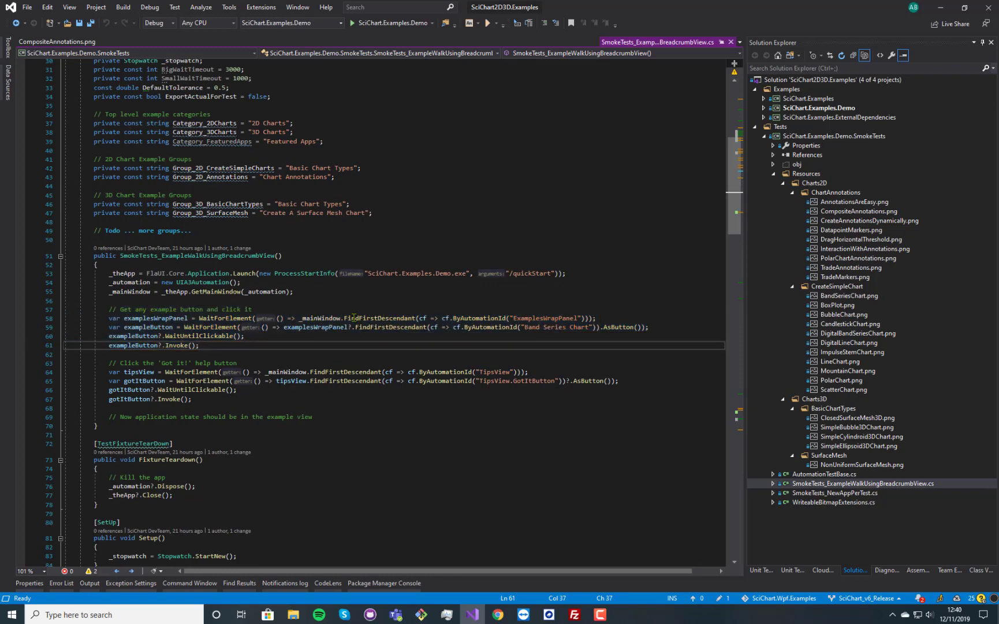
mouse_move(547, 318)
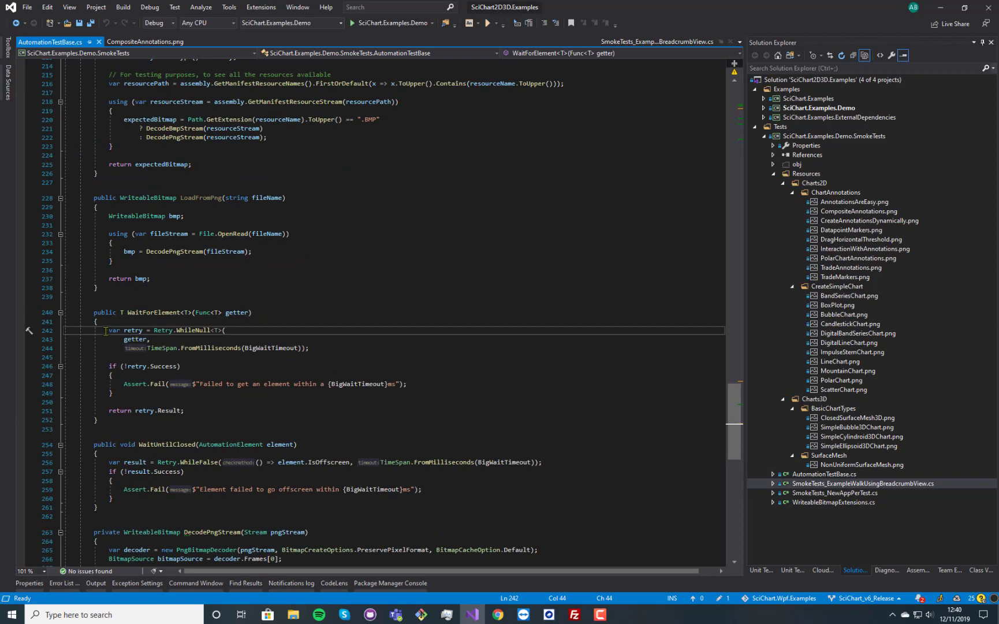
Step: Return to the breadcrumb smoke test and read down to its TestCase list of chart examples
click(309, 349)
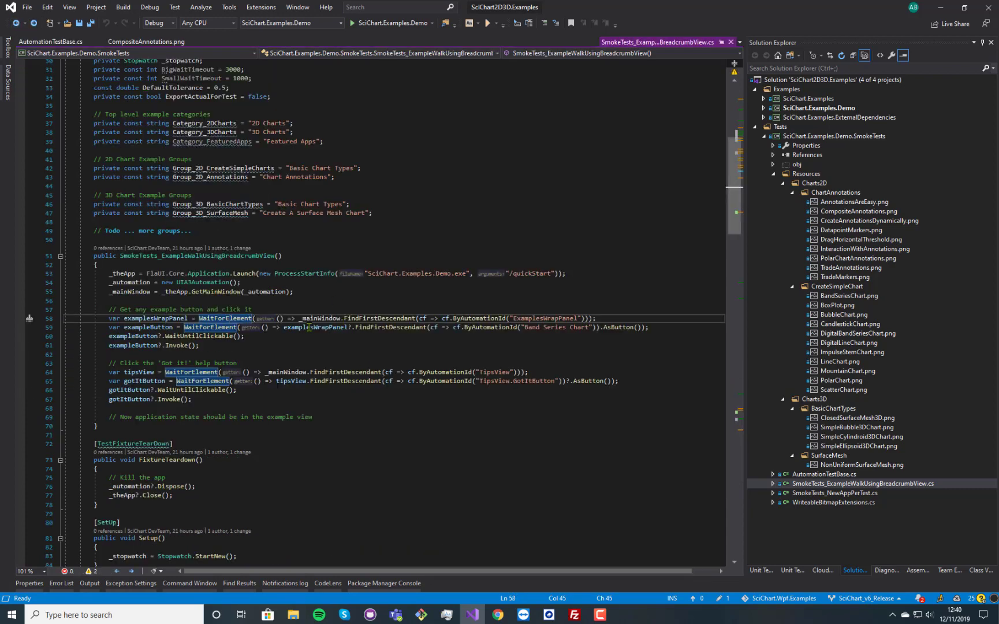
scroll(down, 3)
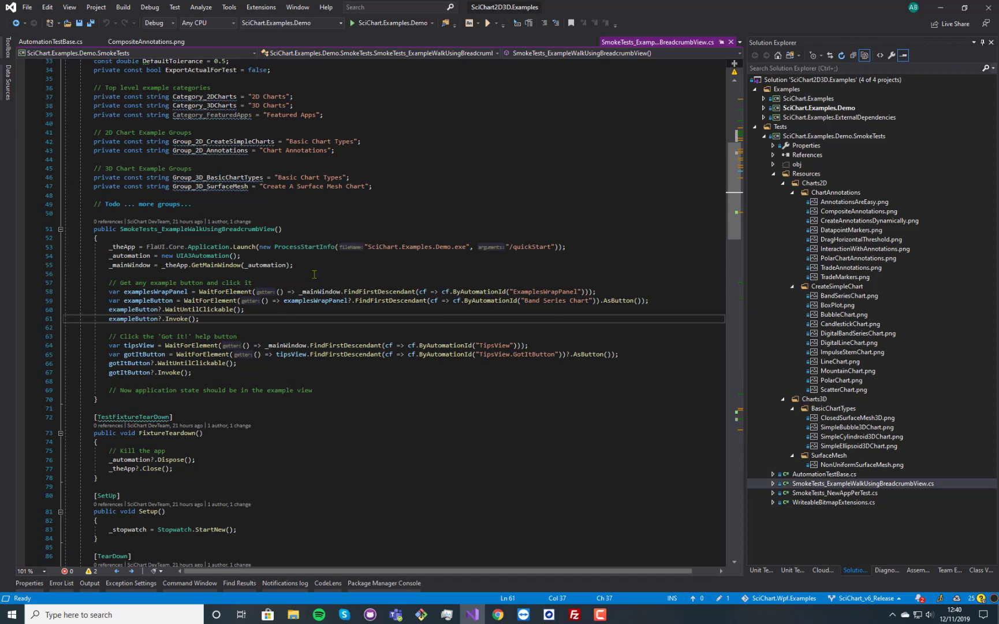
mouse_move(230, 196)
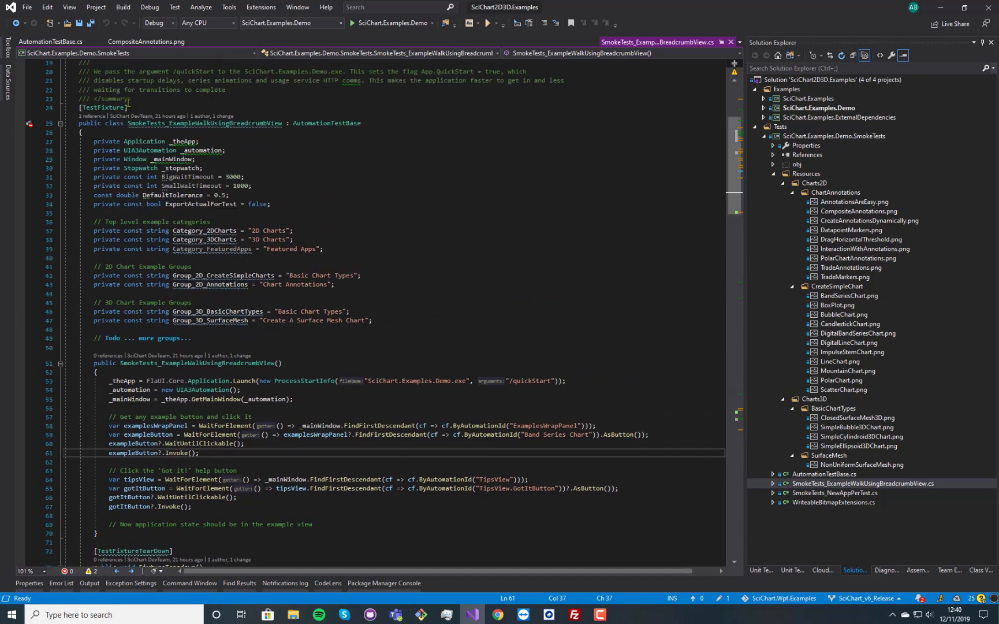
scroll(down, 3)
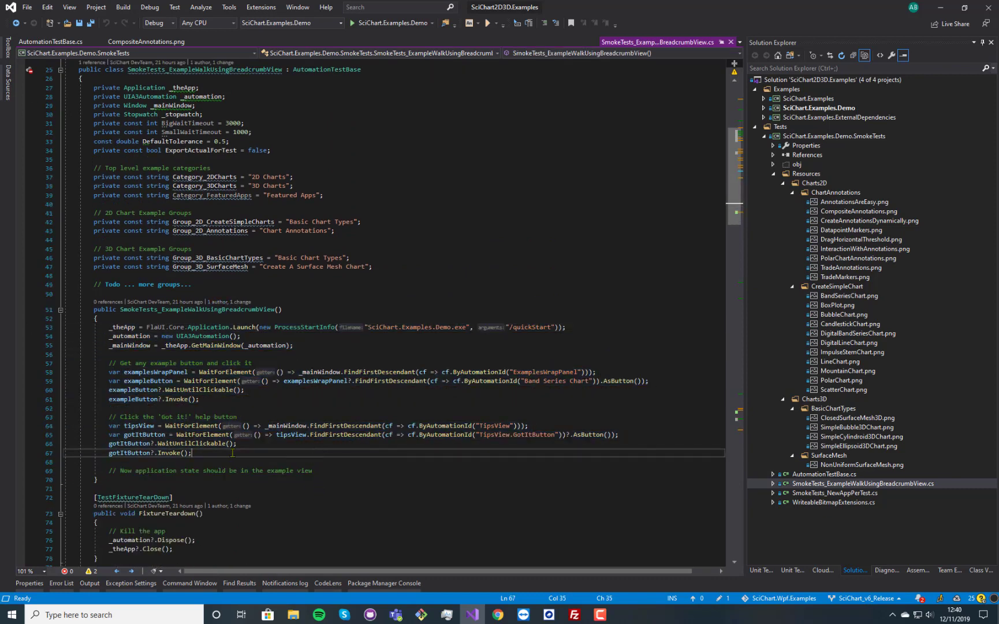
scroll(down, 3)
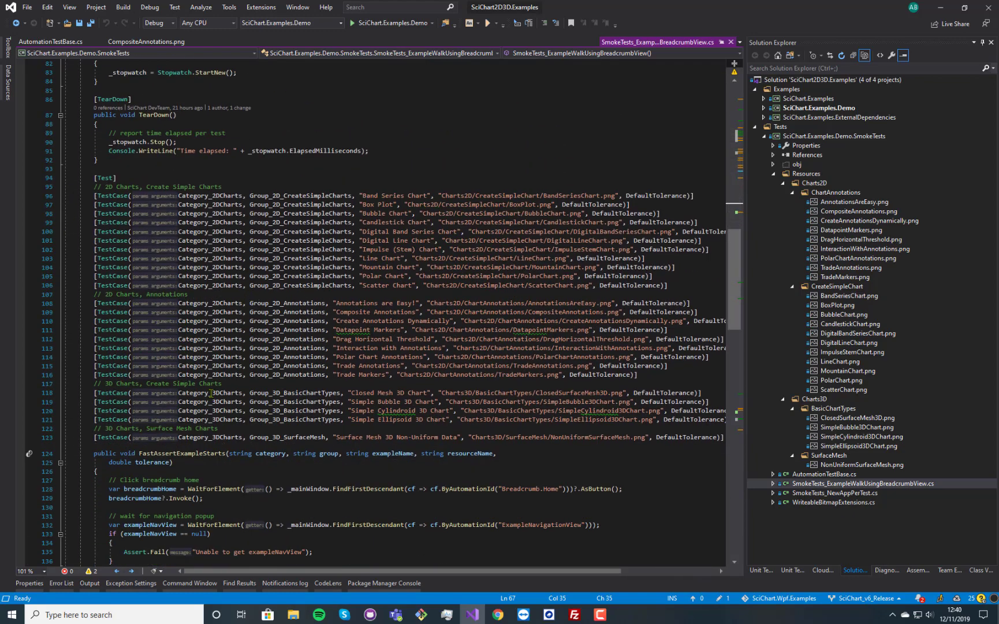
scroll(down, 3)
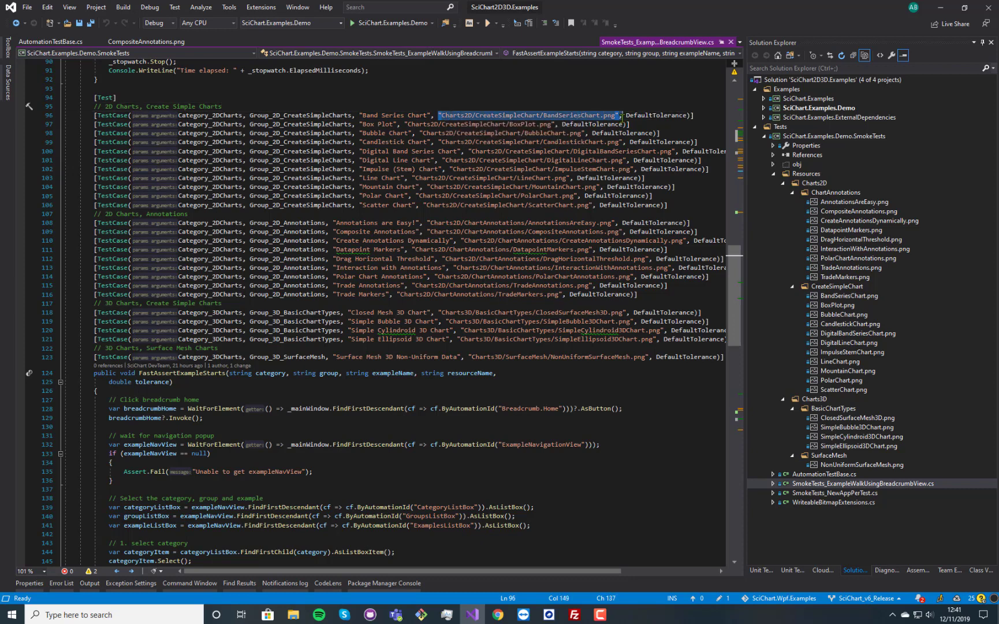
scroll(down, 3)
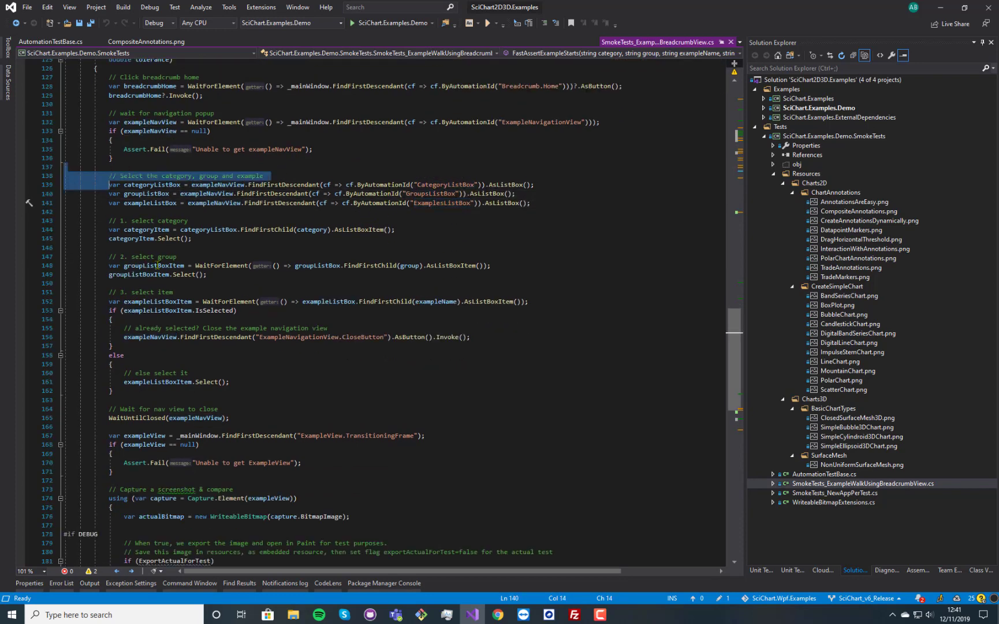
scroll(down, 3)
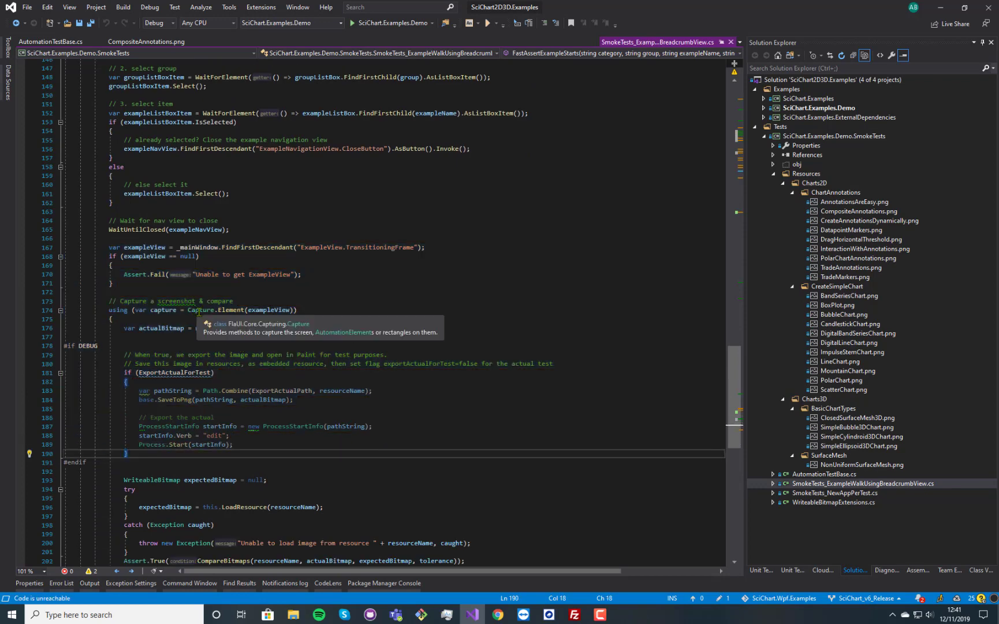
click(343, 297)
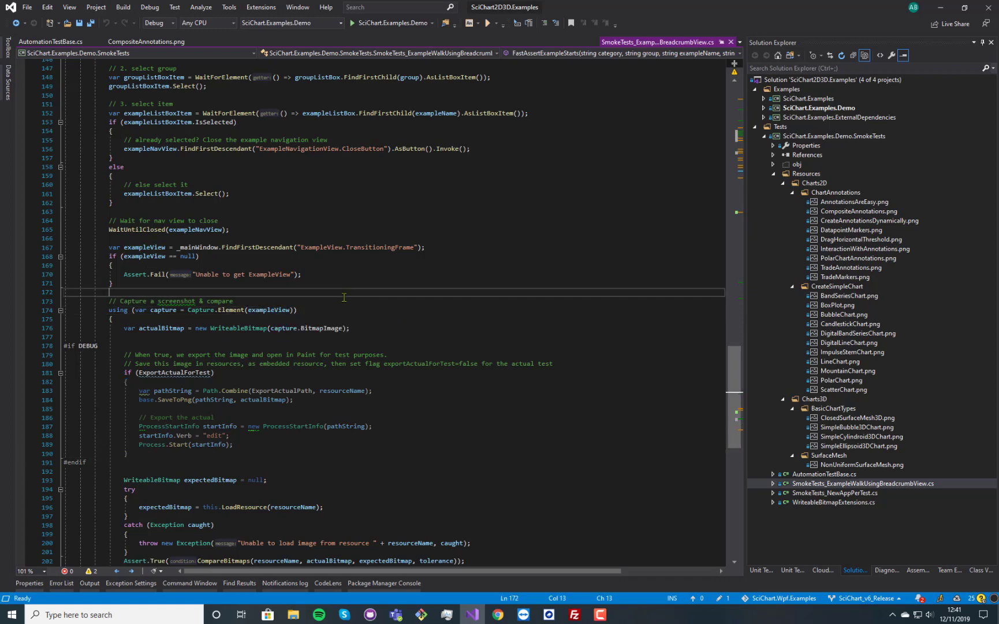
double_click(239, 274)
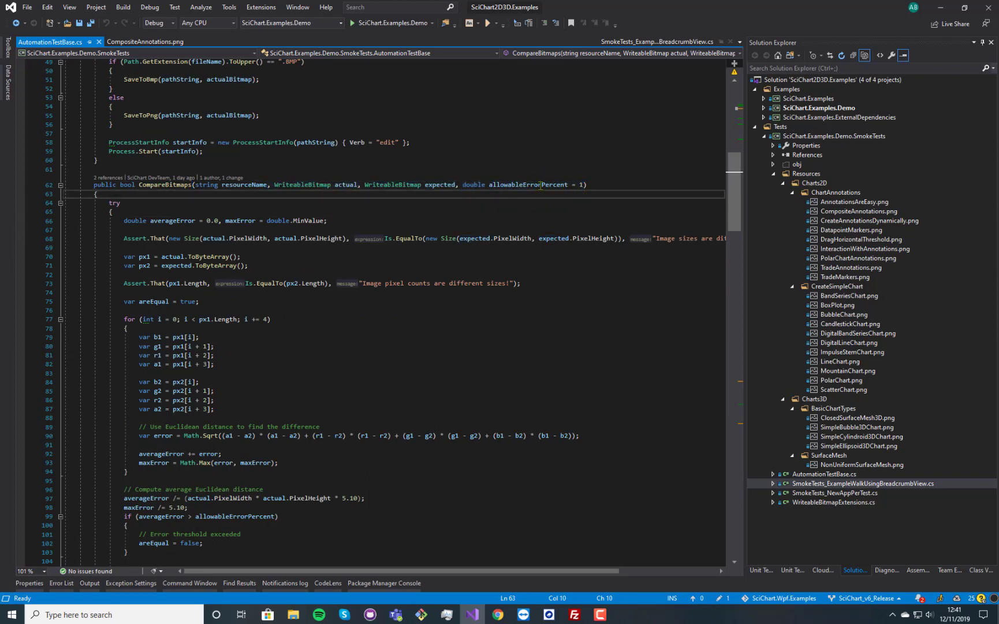
mouse_move(540, 184)
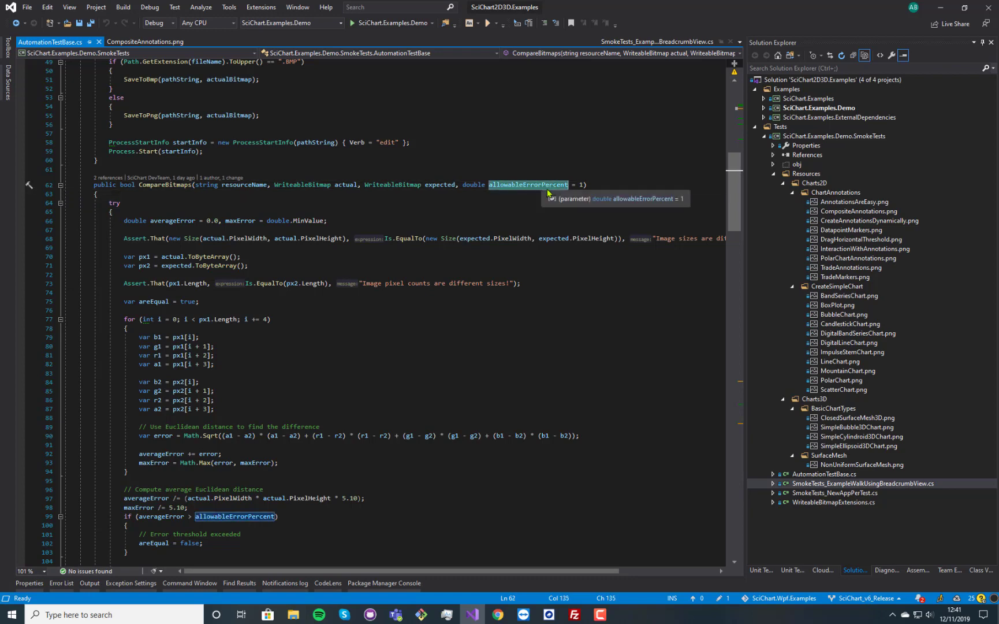
Step: Review CompareBitmaps in AutomationTestBase.cs, highlighting averageError and allowableErrorPercent uses
scroll(down, 3)
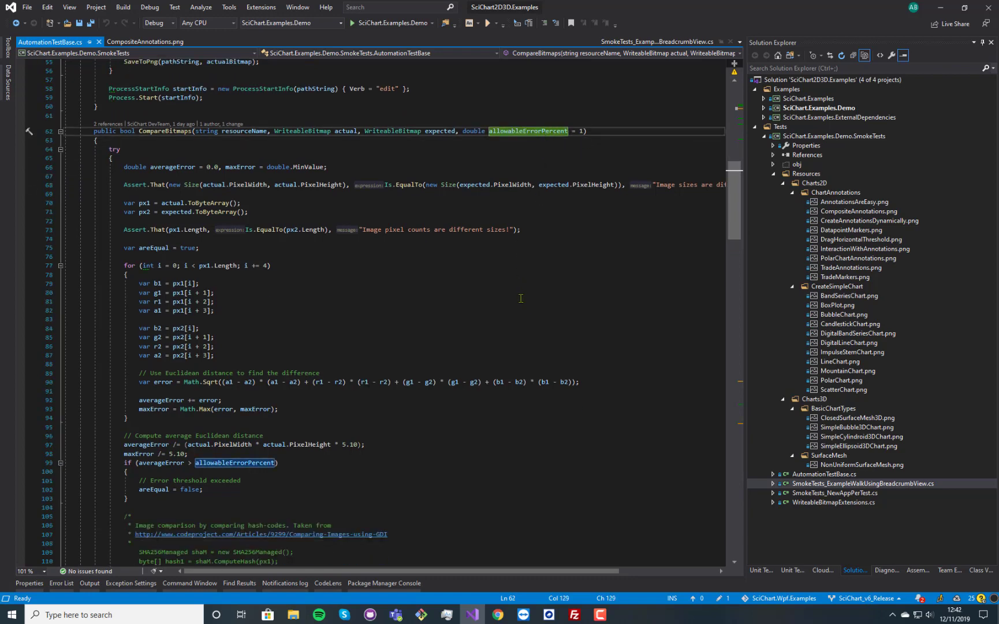
scroll(down, 3)
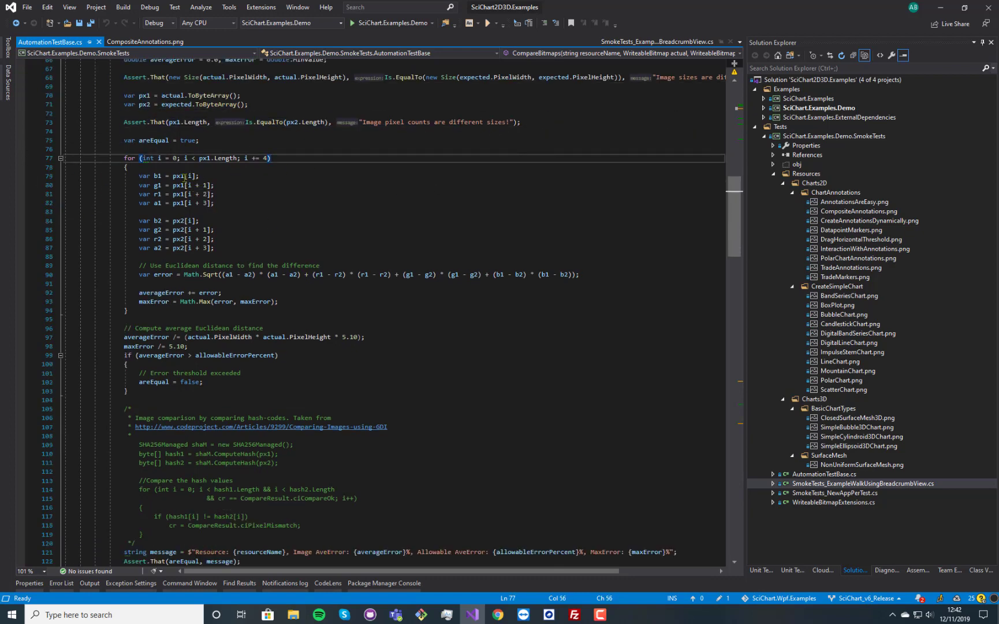
drag(137, 175, 215, 248)
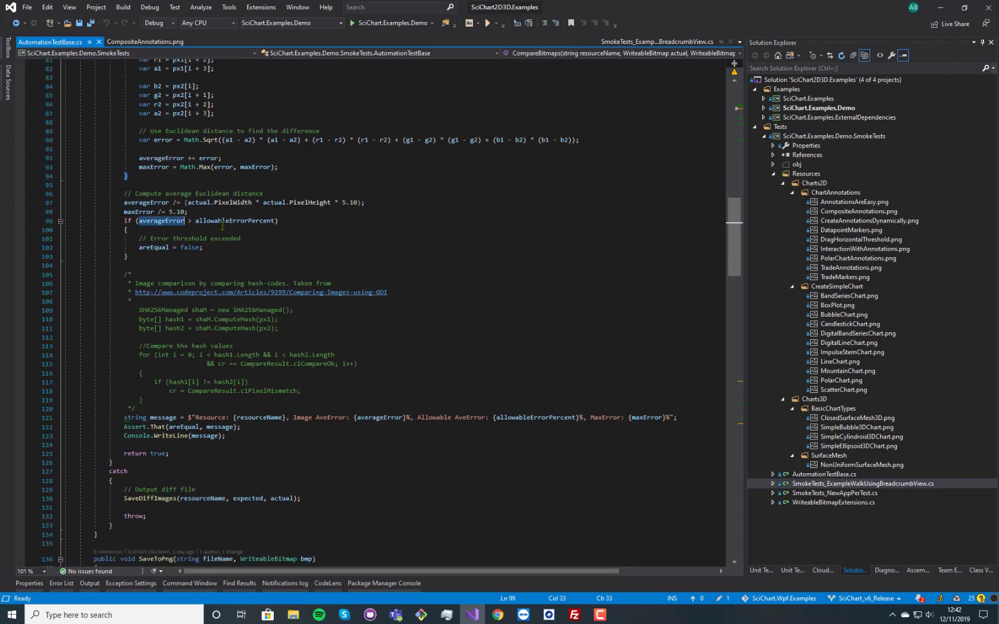
double_click(232, 221)
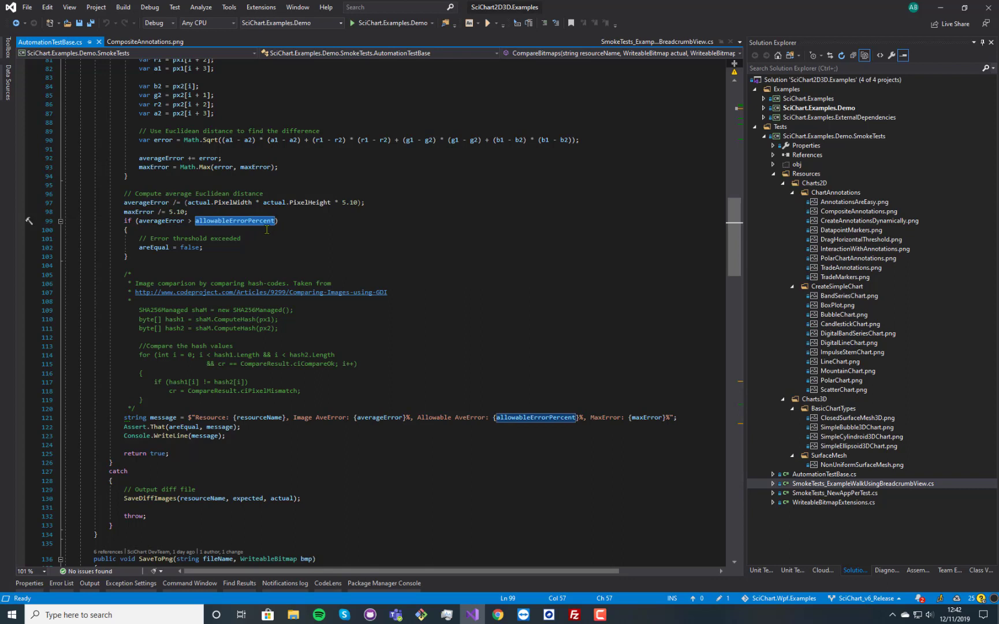
click(134, 248)
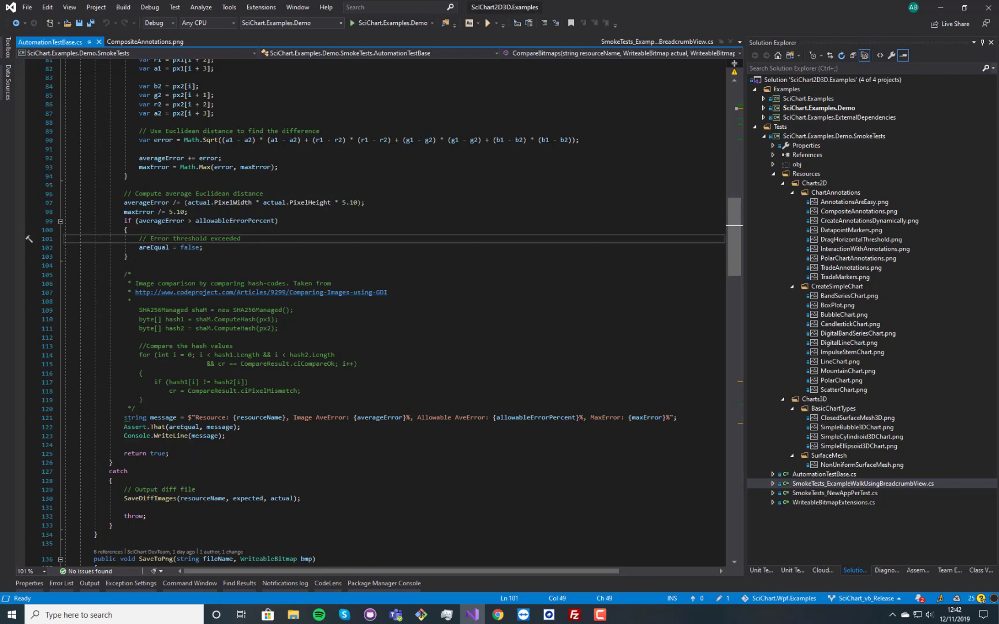
mouse_move(980, 287)
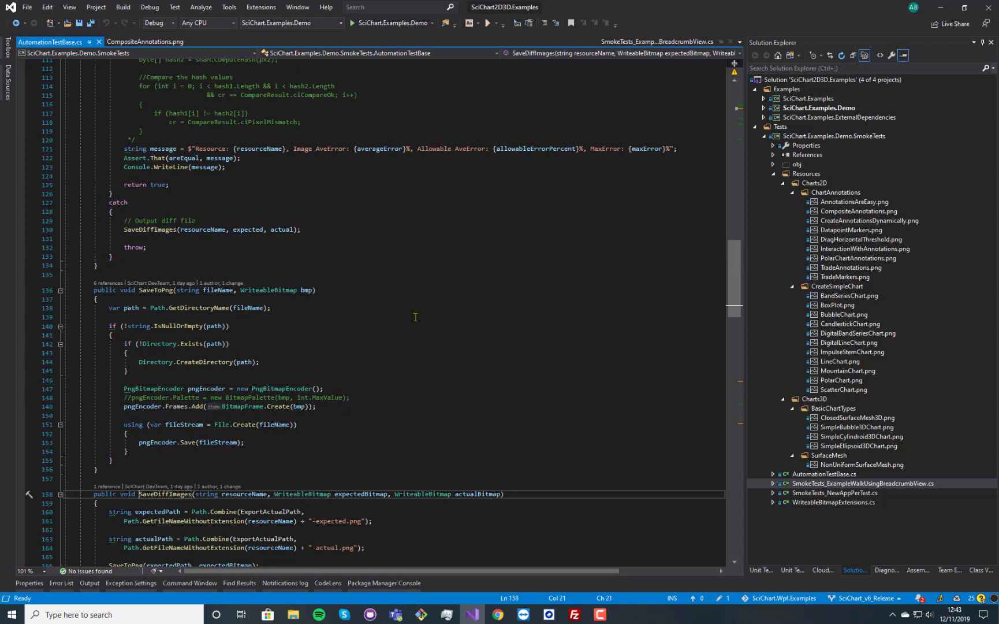
scroll(down, 3)
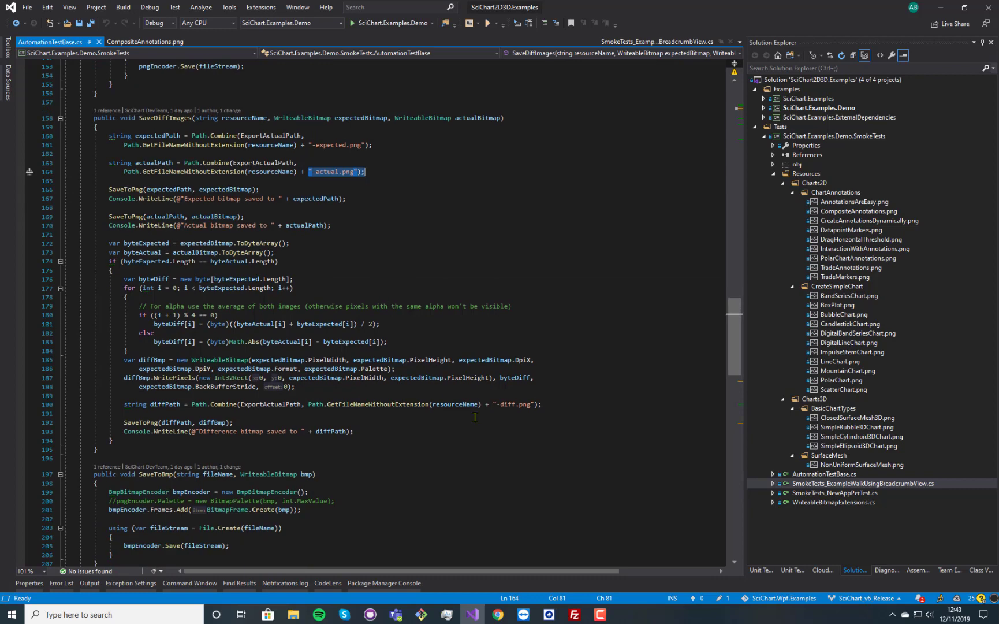
click(127, 415)
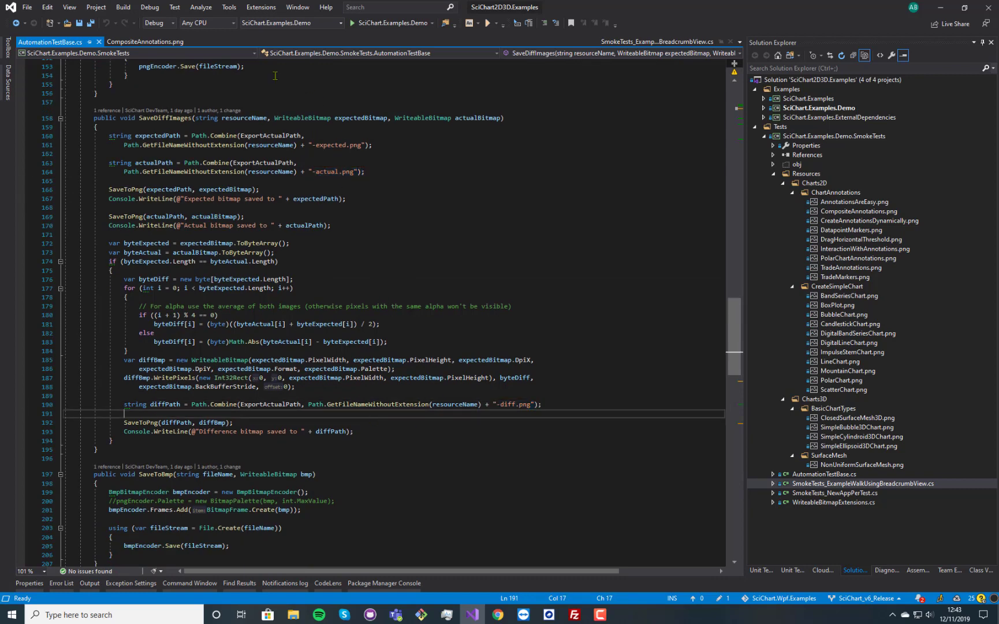
mouse_move(269, 184)
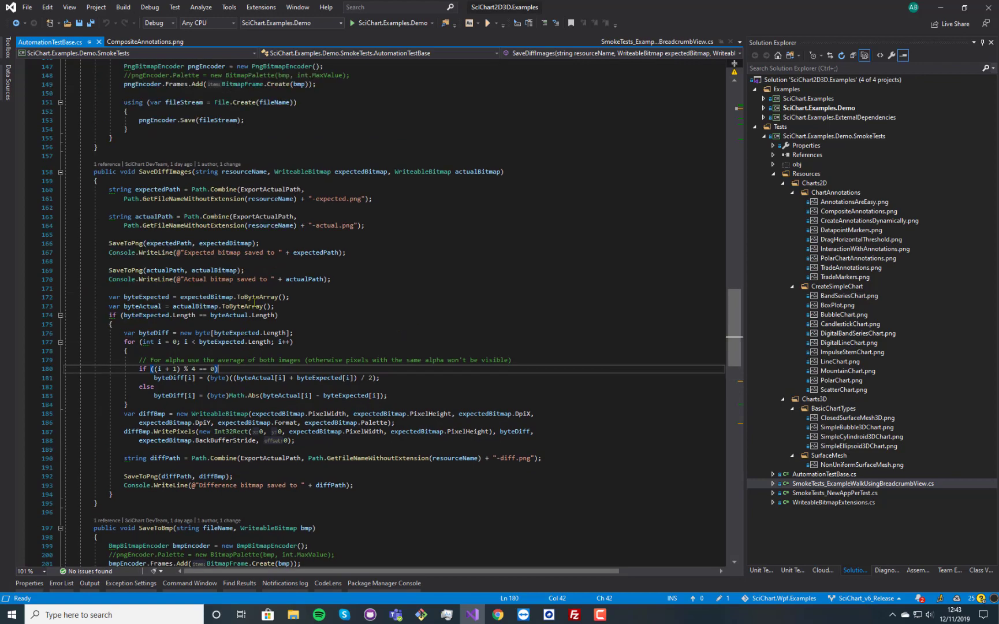
click(863, 483)
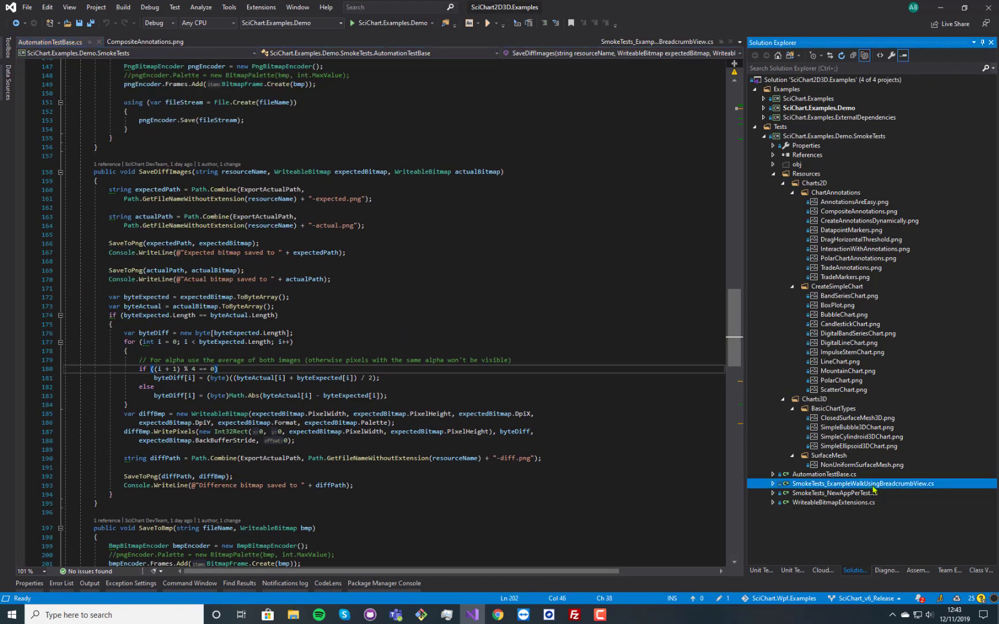
Step: Reopen SmokeTests_ExampleWalkUsingBreadcrumbView.cs, then build and launch the SciChart Examples demo
double_click(862, 483)
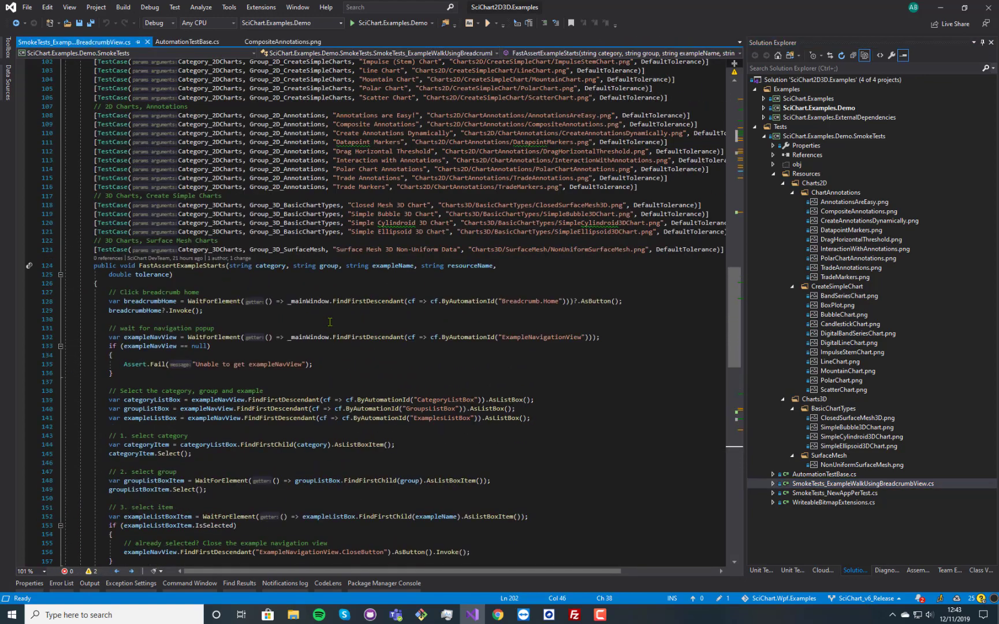
scroll(down, 3)
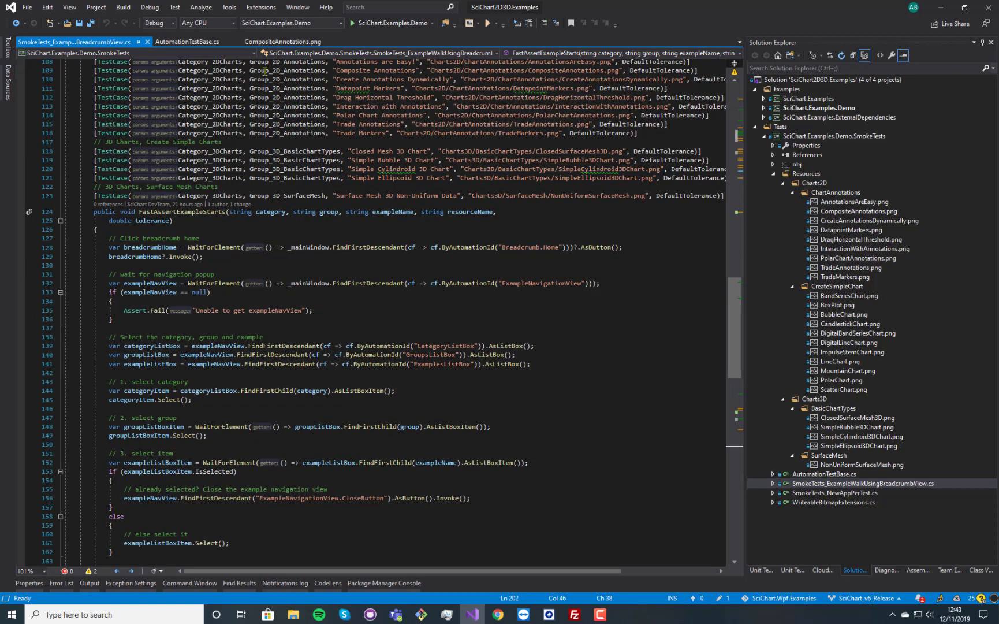
click(149, 7)
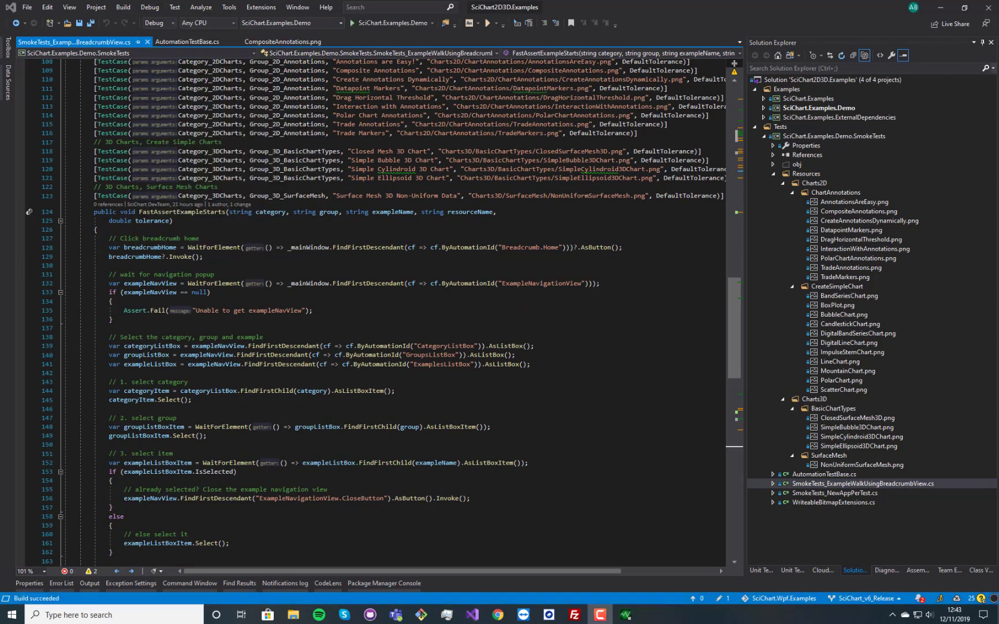
click(489, 24)
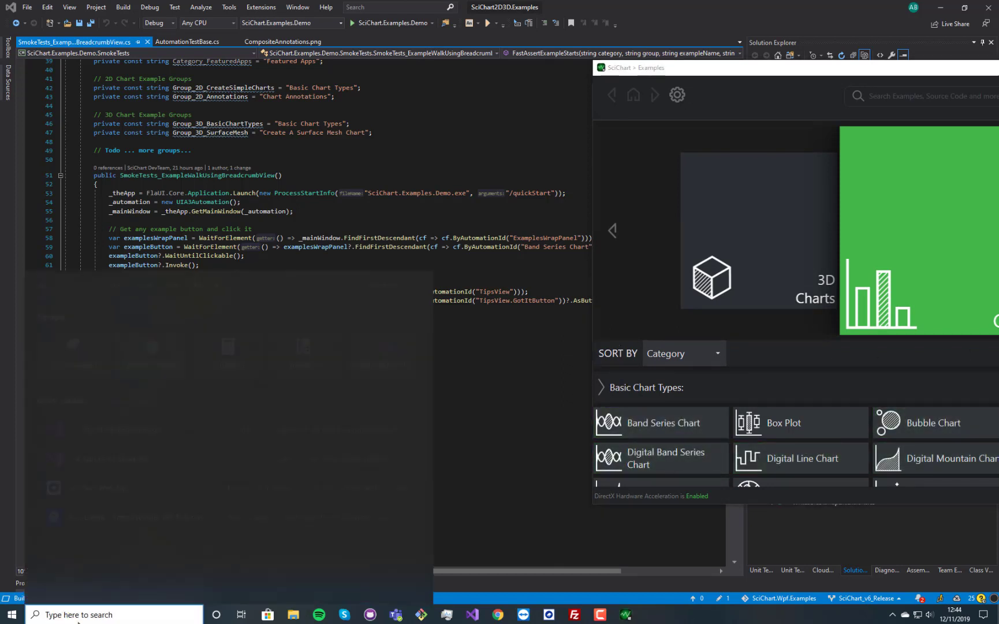
Step: Launch FlaUInspect to inspect the SciChart Examples window's automation elements
text(flaUInspect)
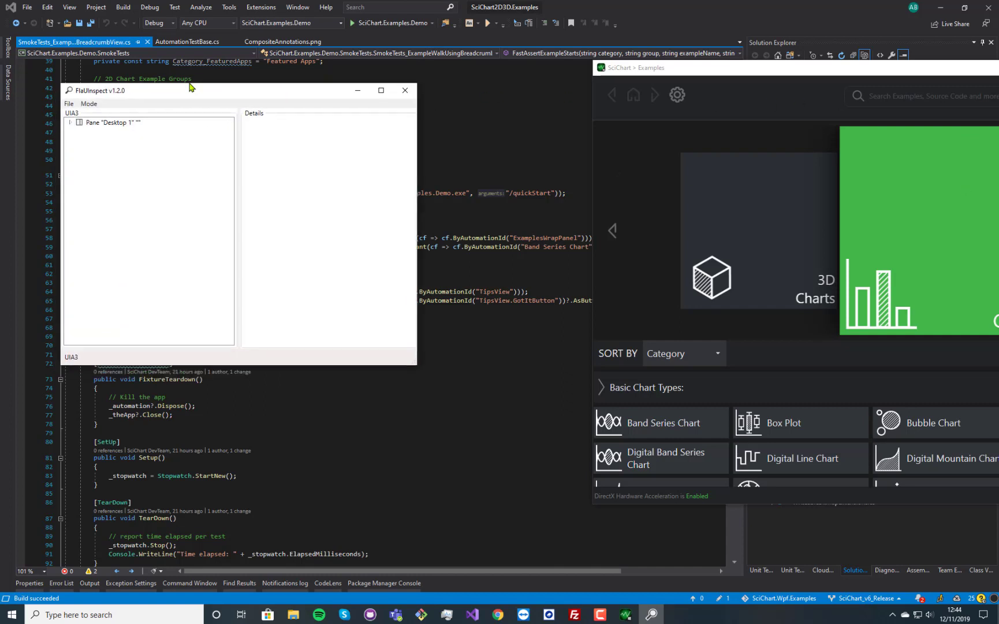
click(90, 95)
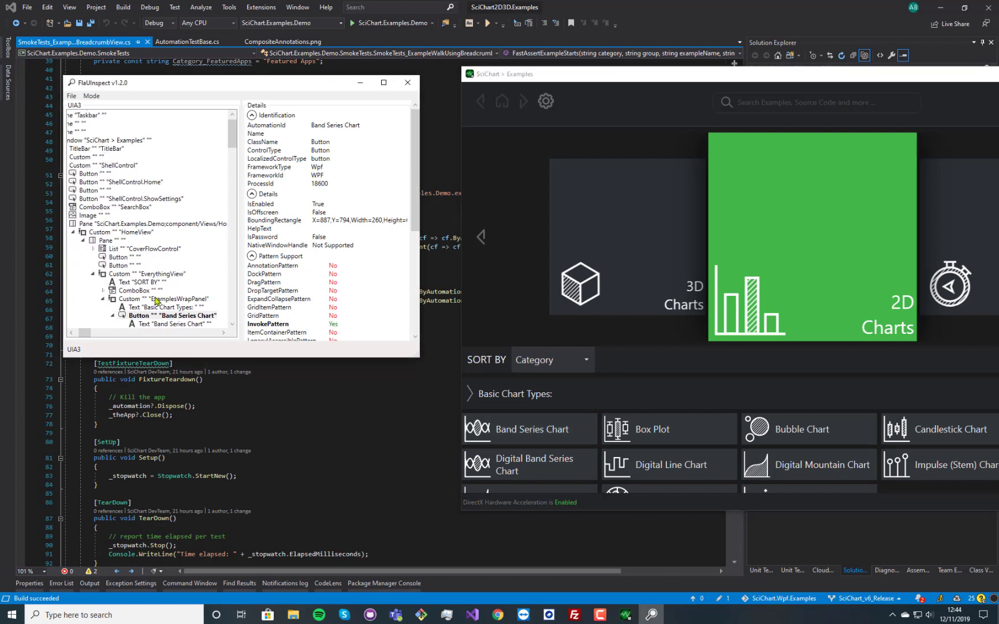
mouse_move(148, 236)
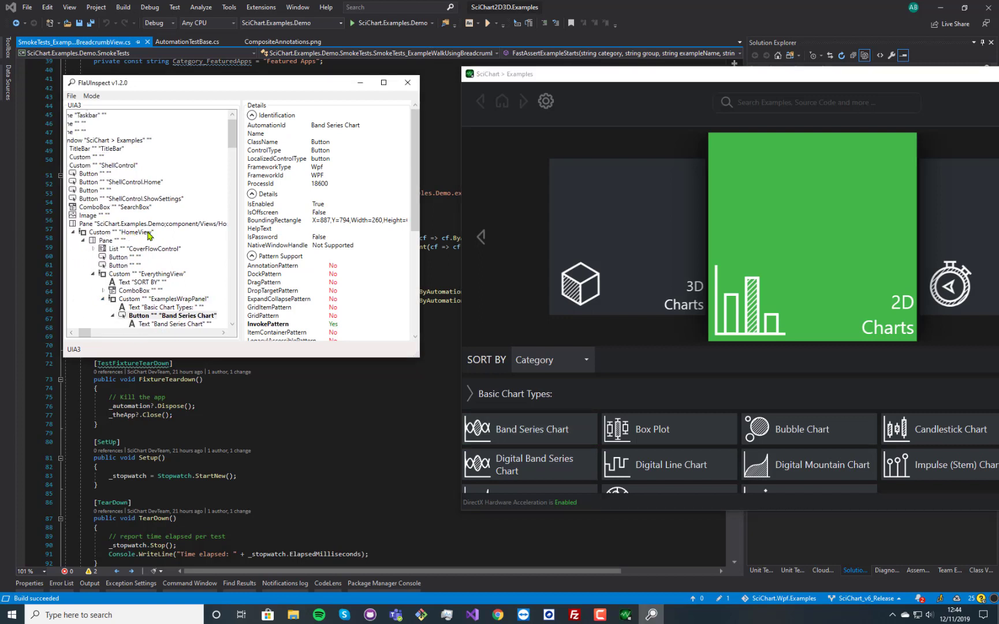
mouse_move(172, 304)
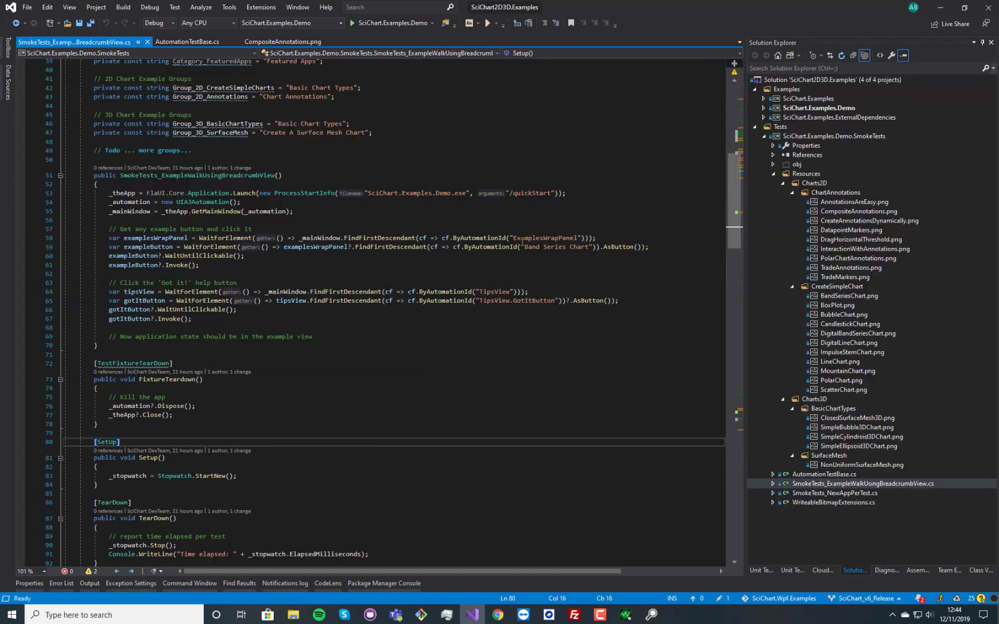
Step: Highlight identifiers in FastAssertExampleStarts, including the Breadcrumb.Home automation id
double_click(557, 247)
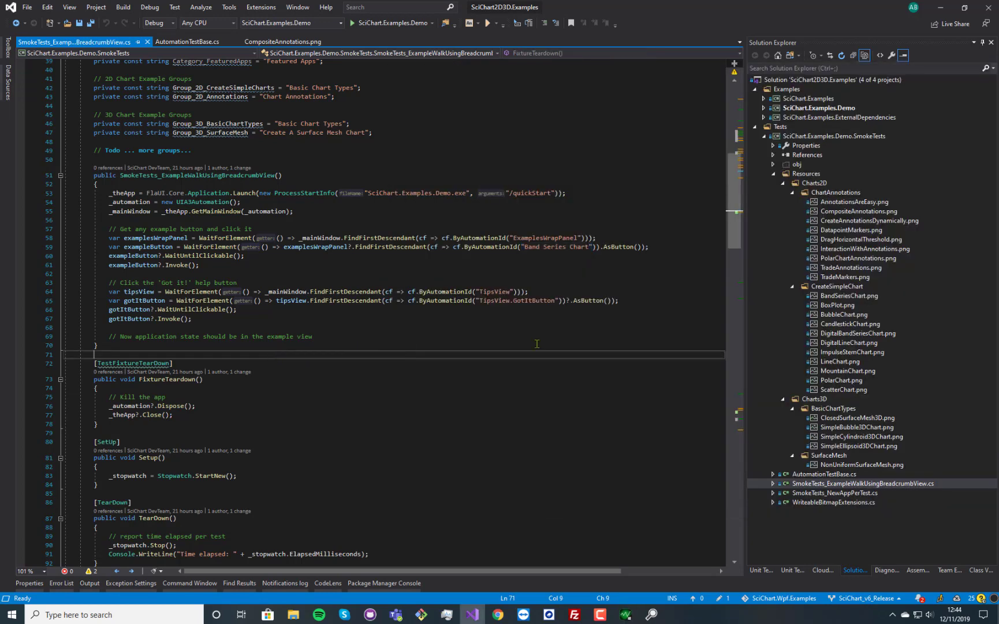
double_click(534, 300)
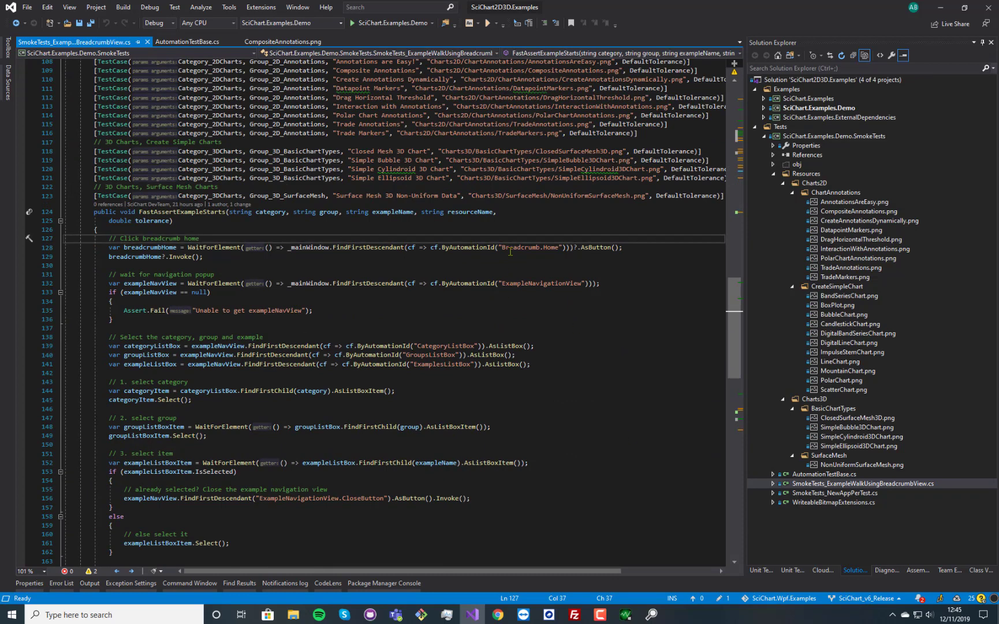
double_click(529, 247)
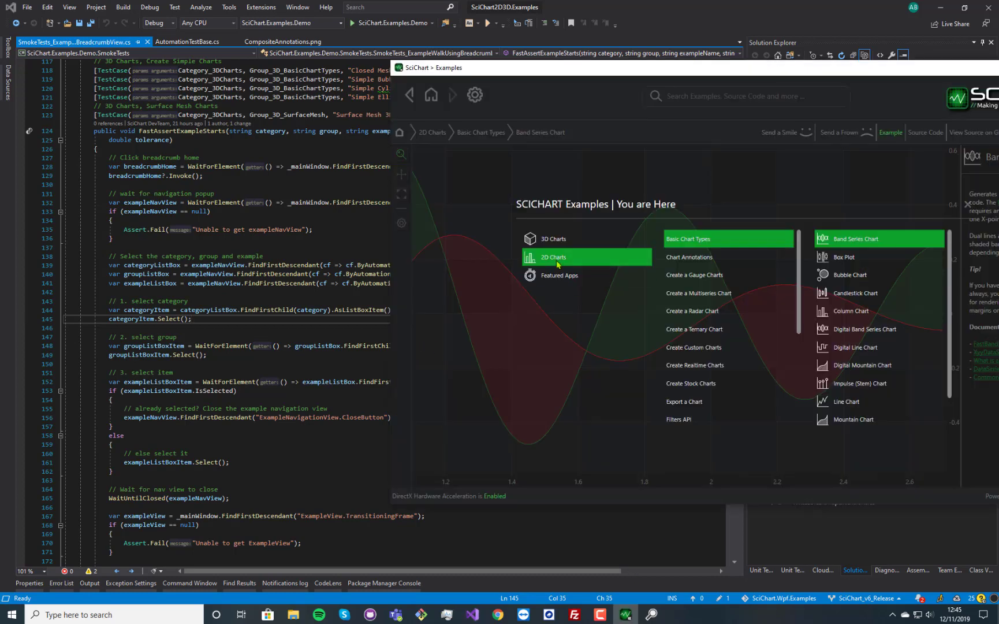
Step: Navigate 3D Charts > Create A Surface Mesh Chart > Surface Mesh 3D Floor Ceiling in the demo
click(556, 238)
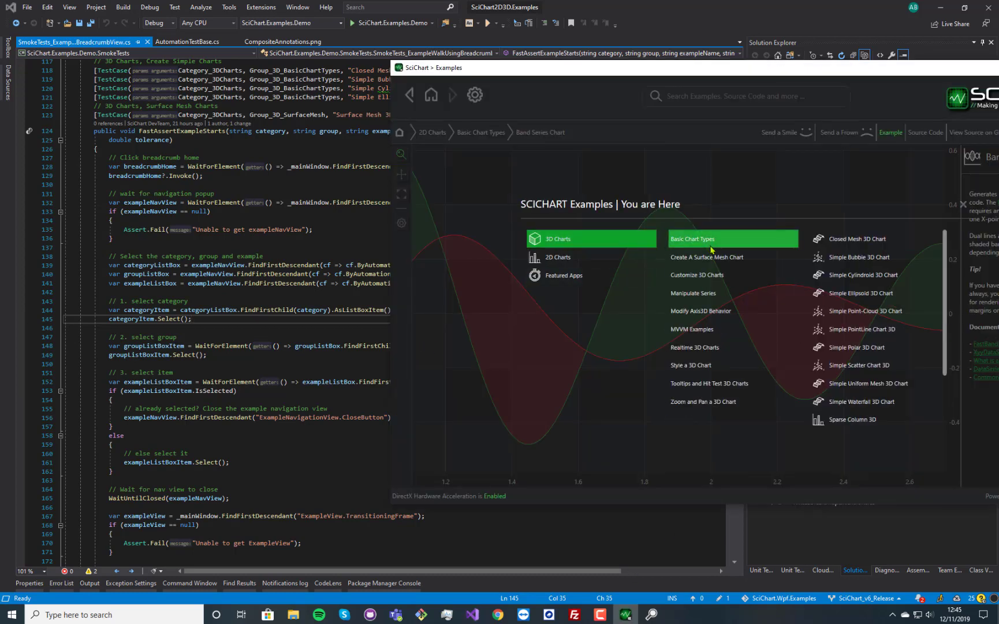
click(706, 256)
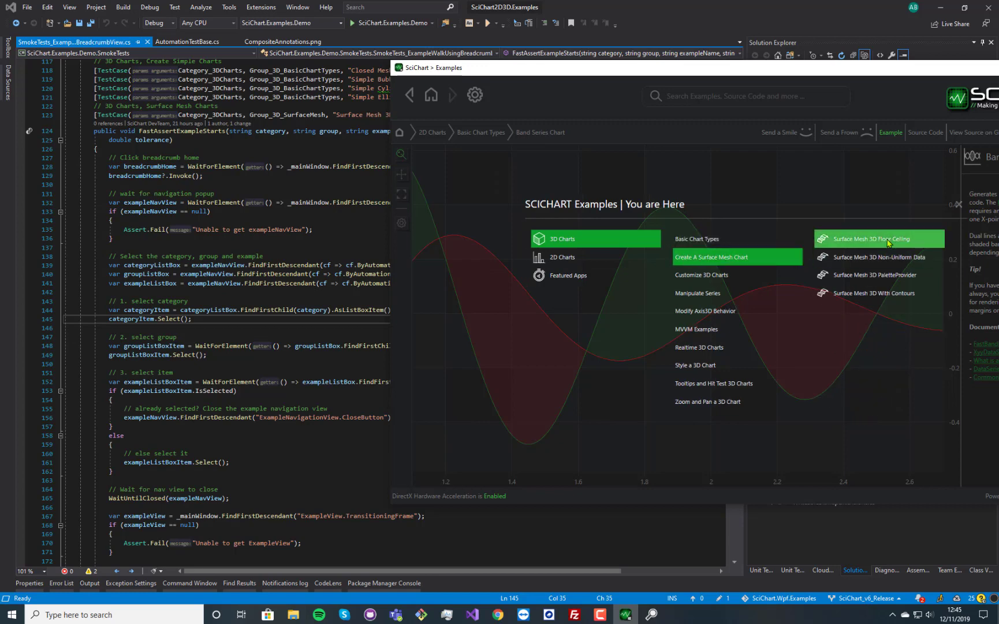
click(879, 239)
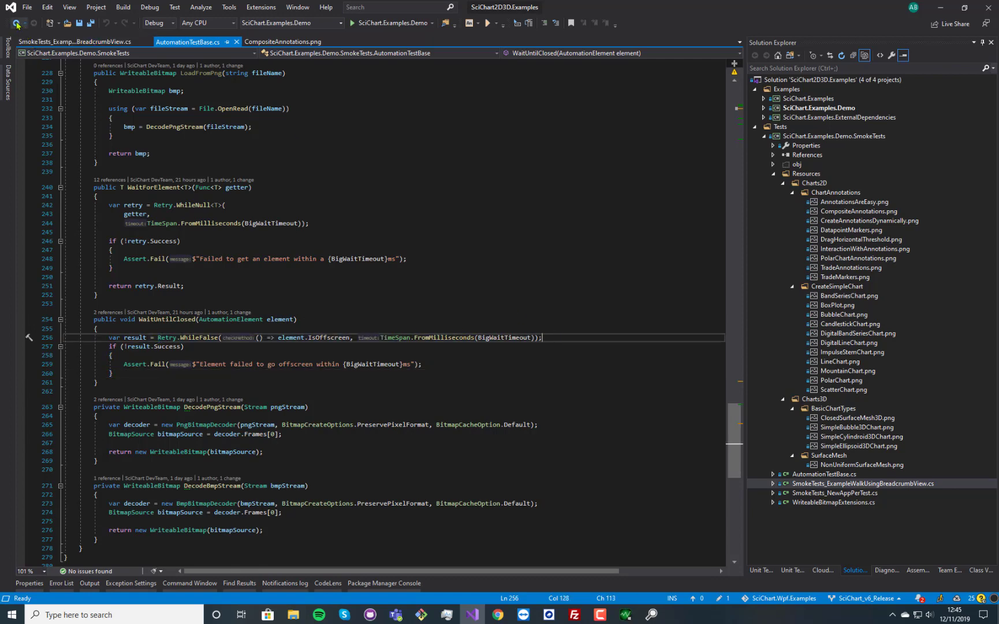
Step: Review the TransitioningFrame lookup and exampleView screenshot code, then select the SmokeTests project
click(82, 42)
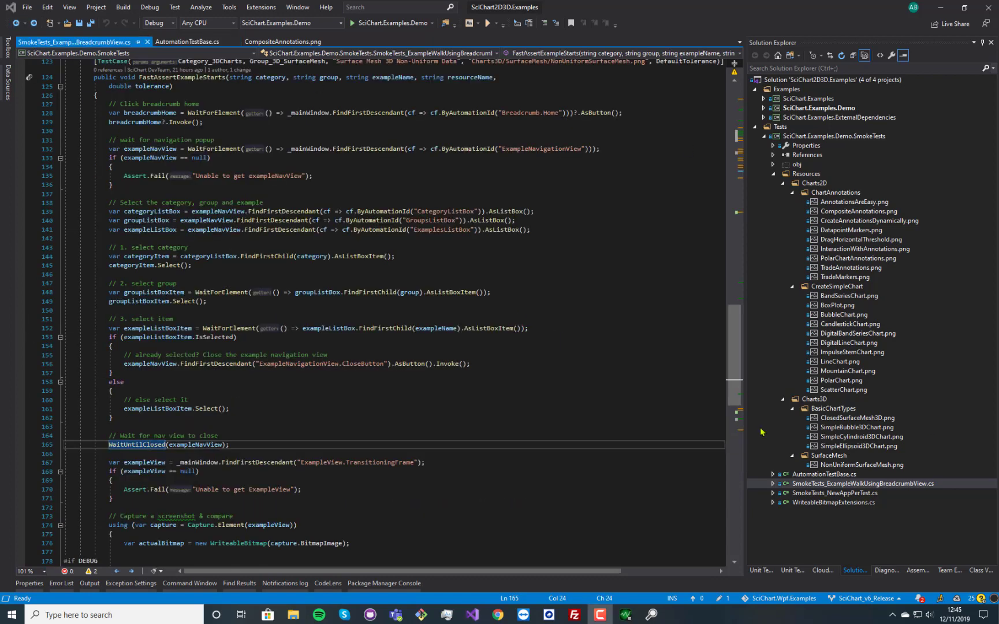
scroll(down, 3)
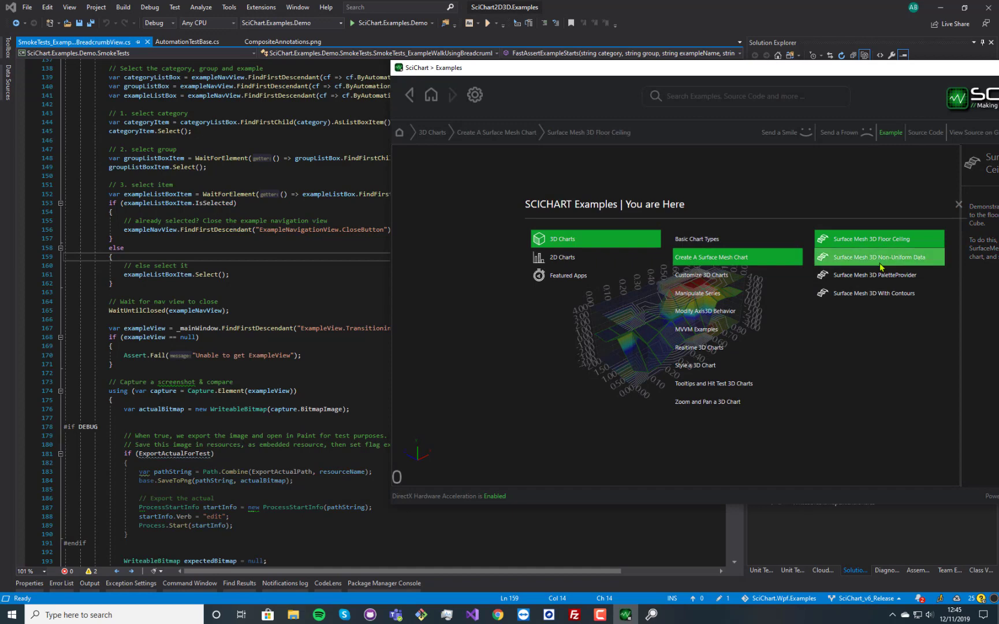
click(875, 256)
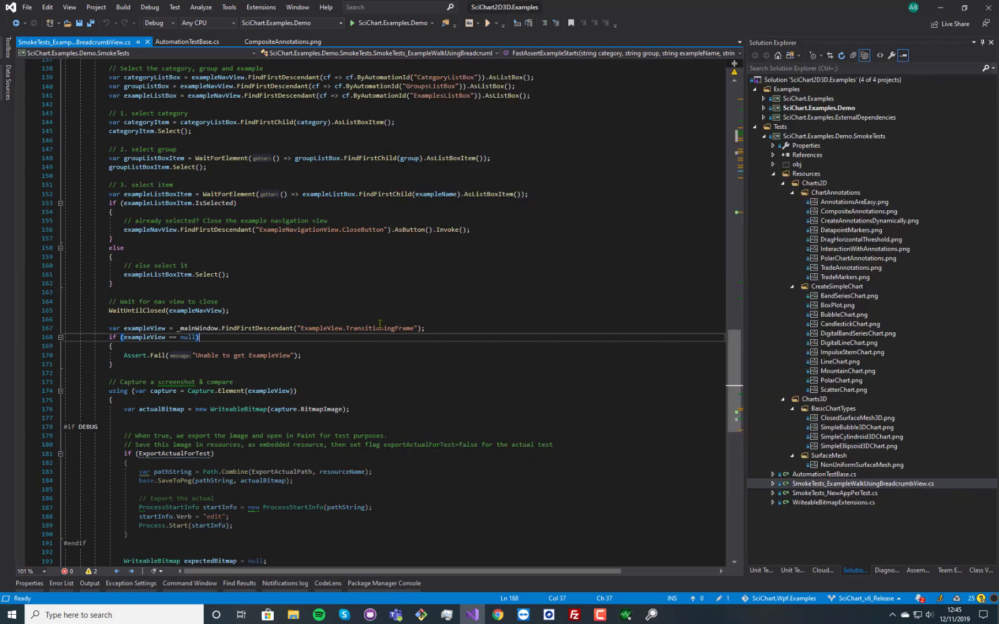
double_click(380, 274)
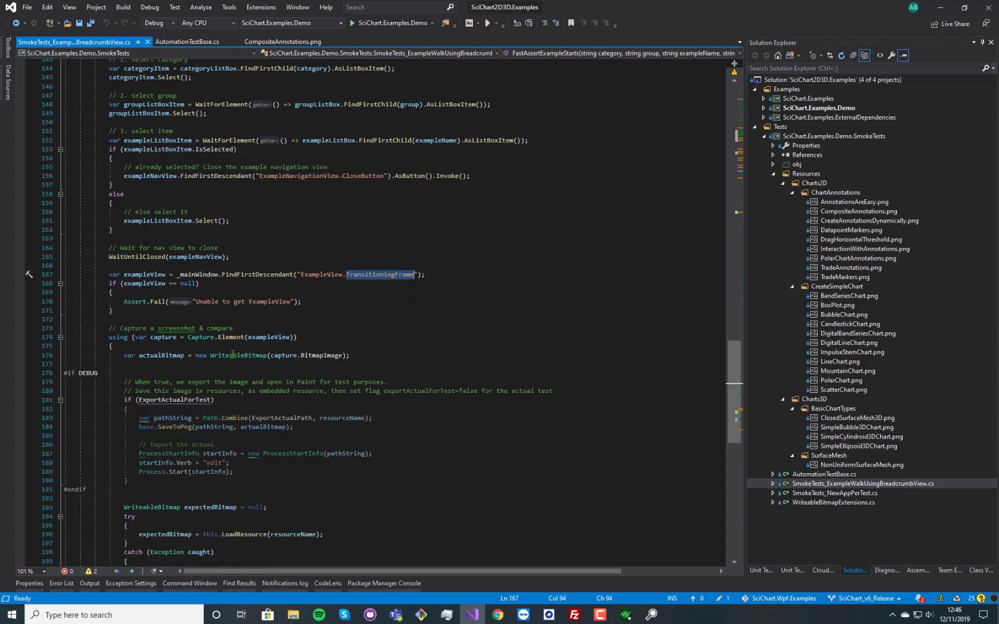
double_click(264, 336)
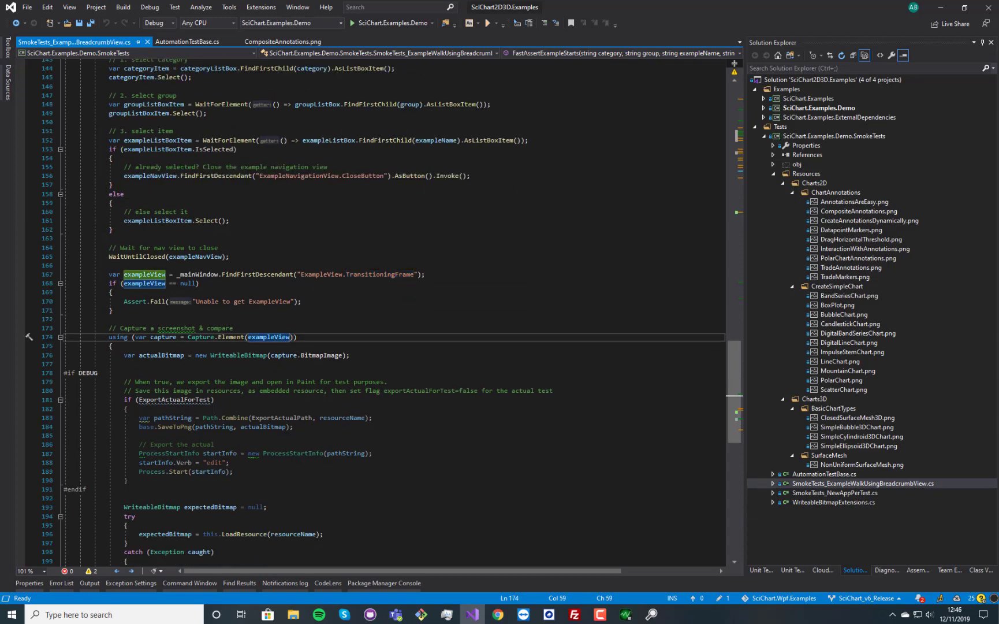
click(834, 135)
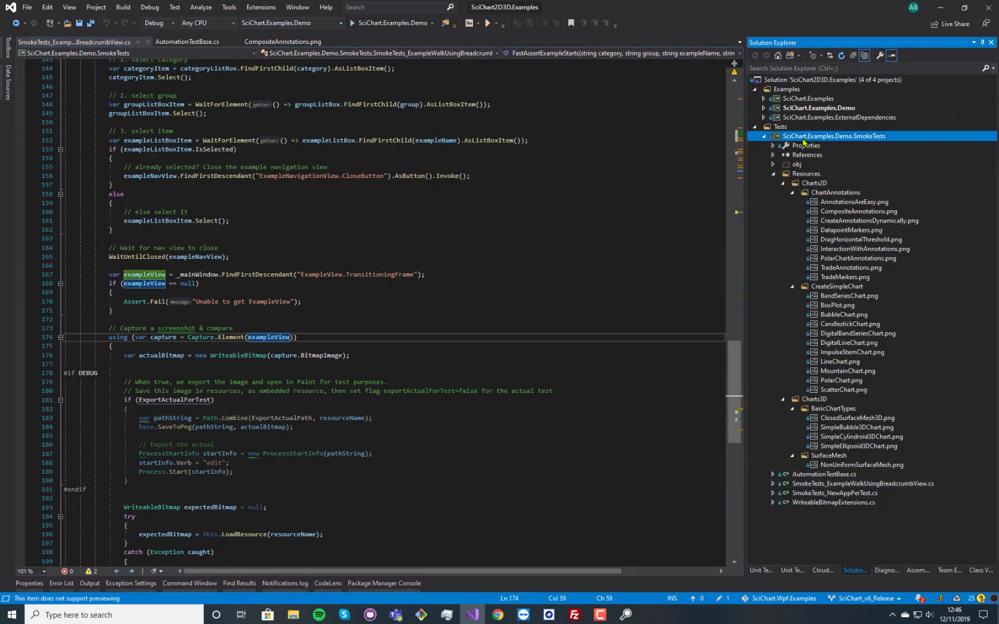
Step: Run Unit Tests on the SciChart.Examples.Demo.SmokeTests project
right_click(834, 135)
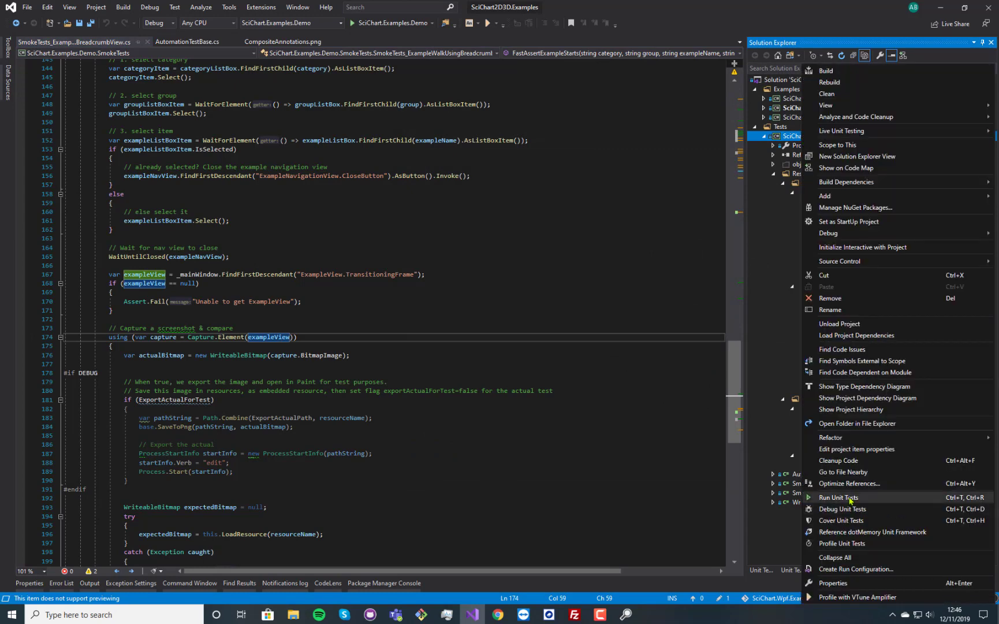
click(838, 496)
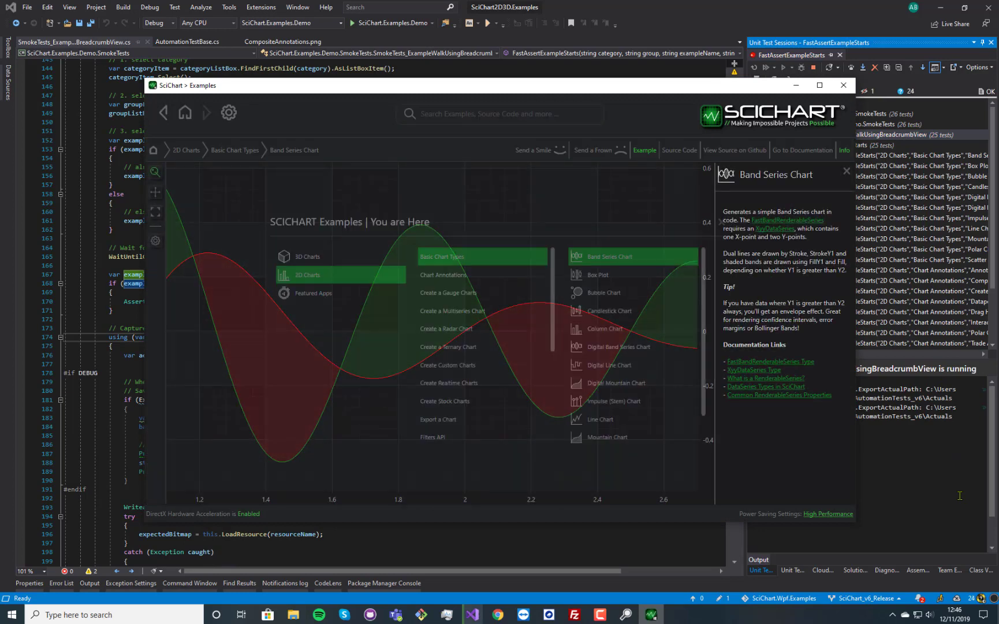
Step: Browse the test session results as the 25 FastAssertExampleStarts cases pass green
click(604, 293)
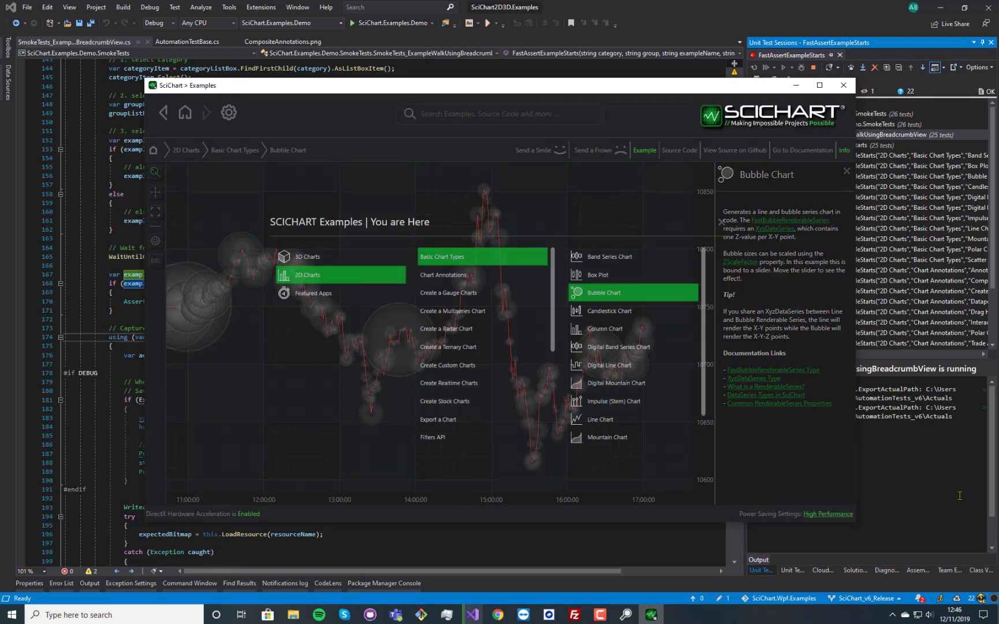
click(609, 365)
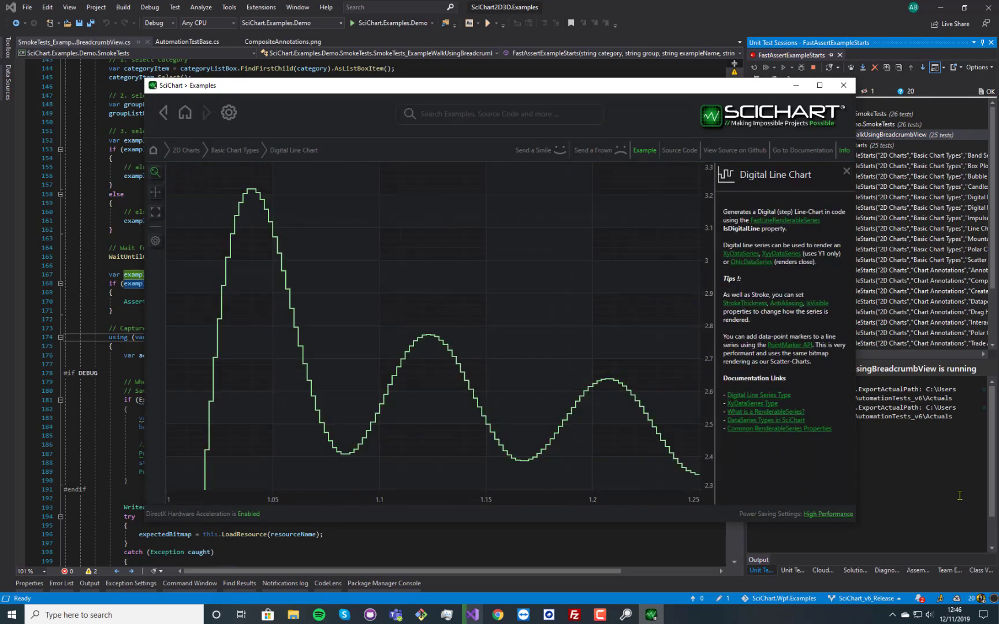
click(600, 419)
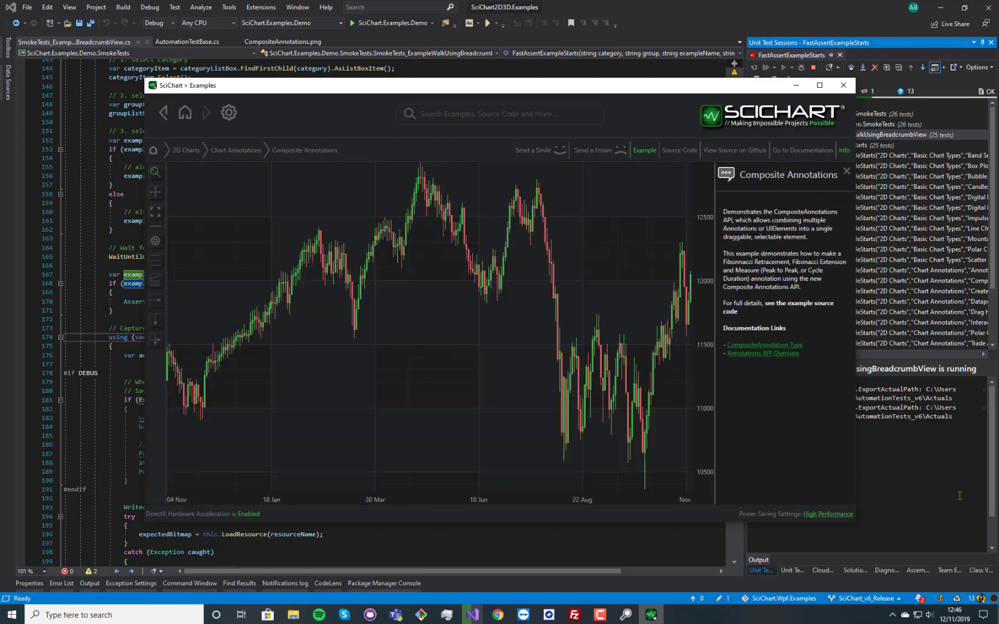
click(615, 310)
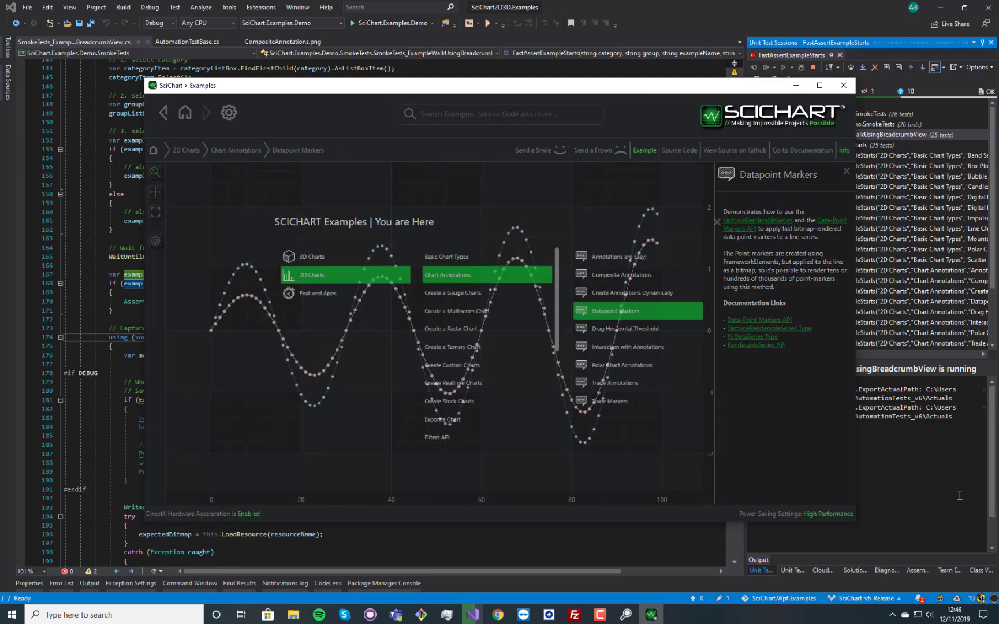
click(626, 347)
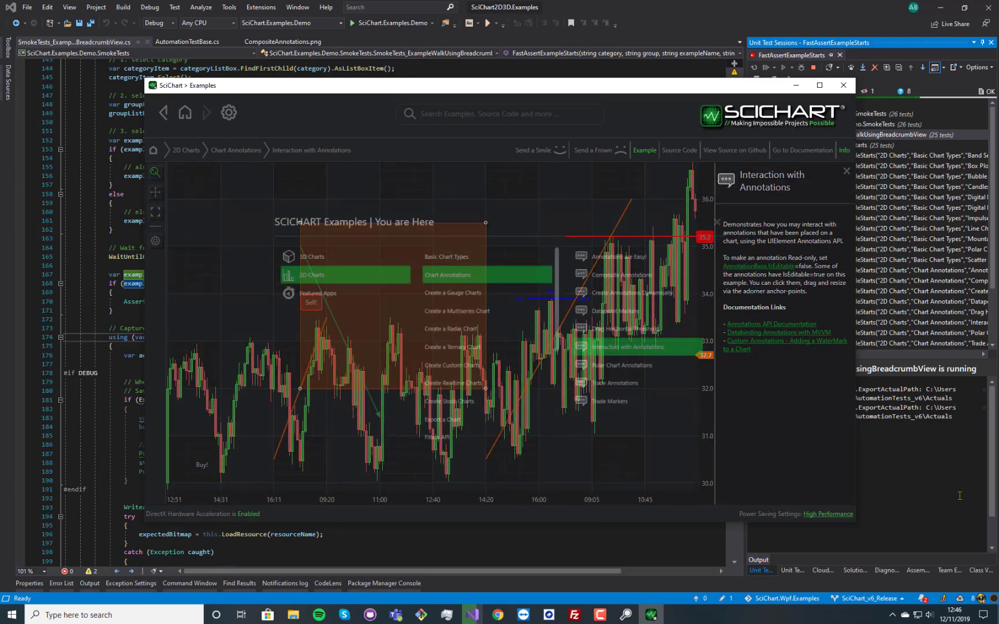
click(625, 382)
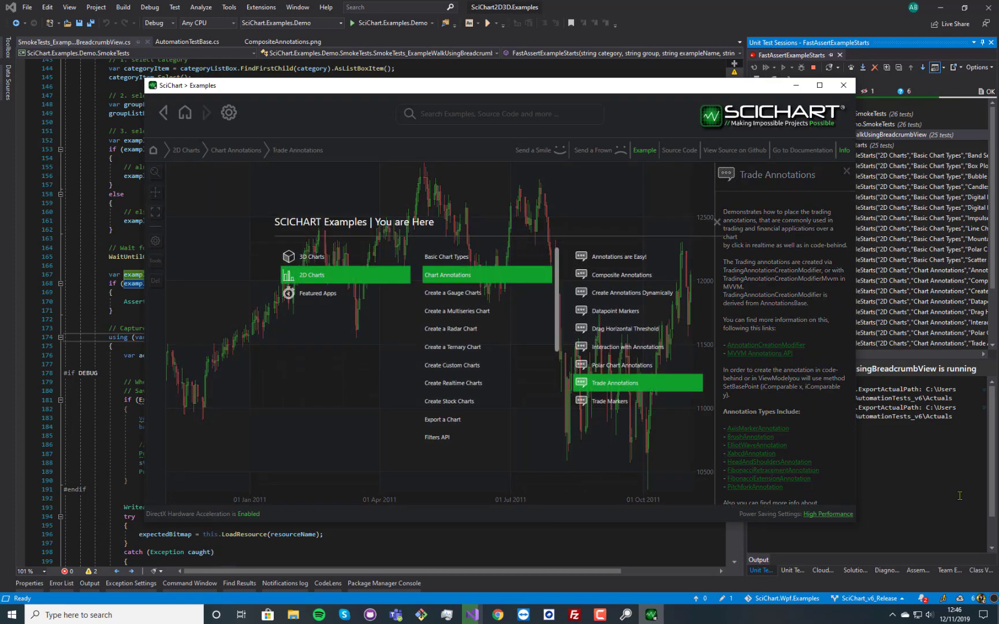
click(312, 255)
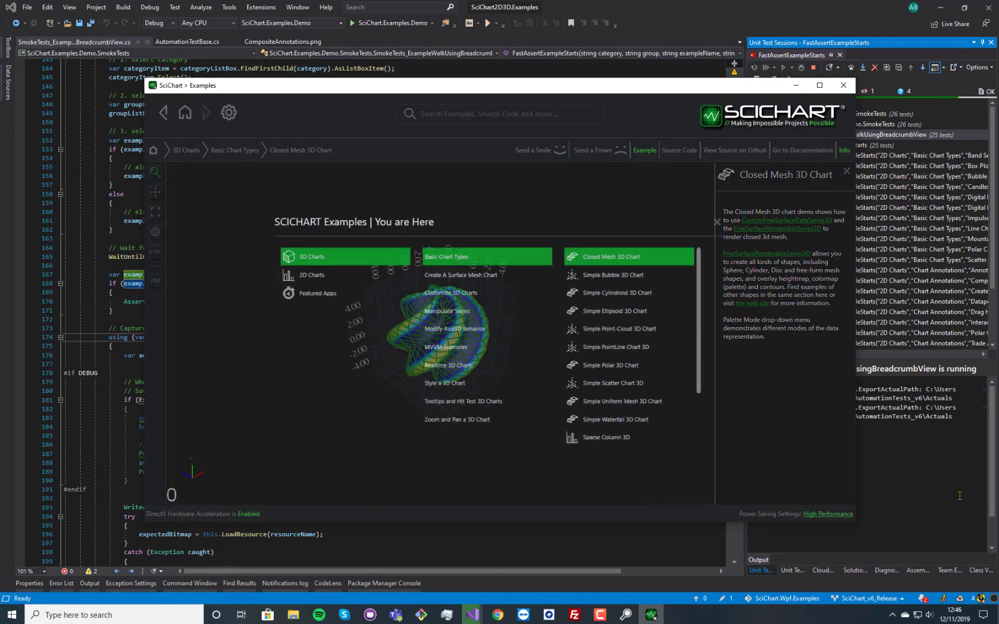
click(616, 311)
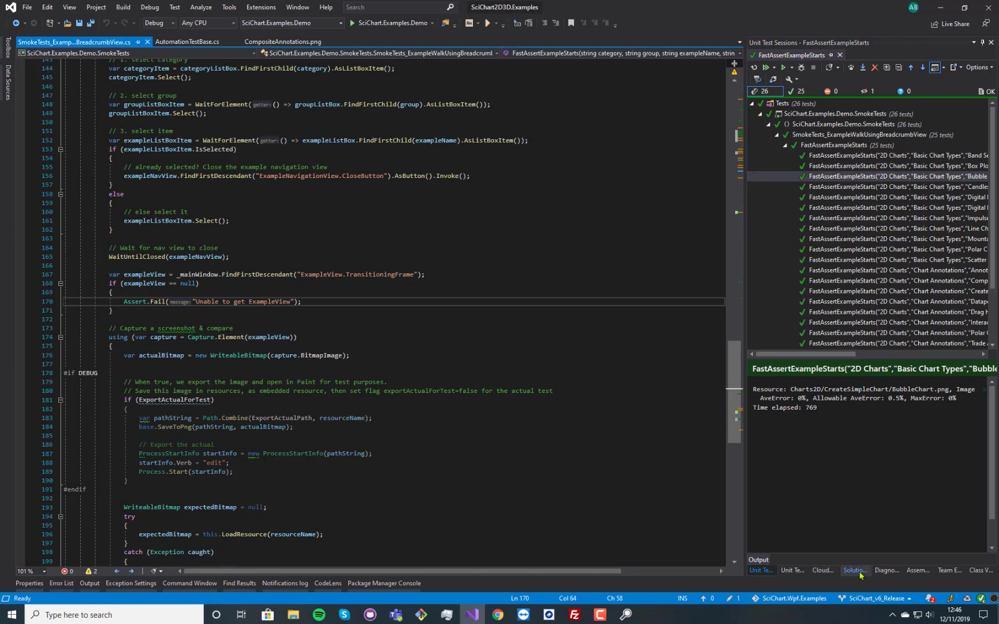
Step: Return to the Solution Explorer file tree of the SmokeTests project
click(855, 570)
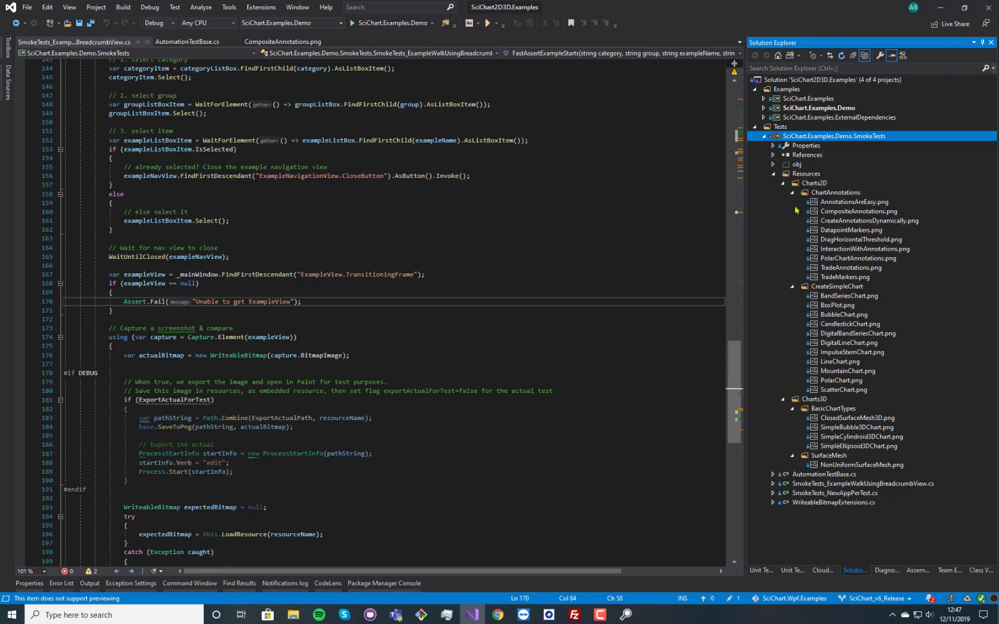
mouse_move(838, 144)
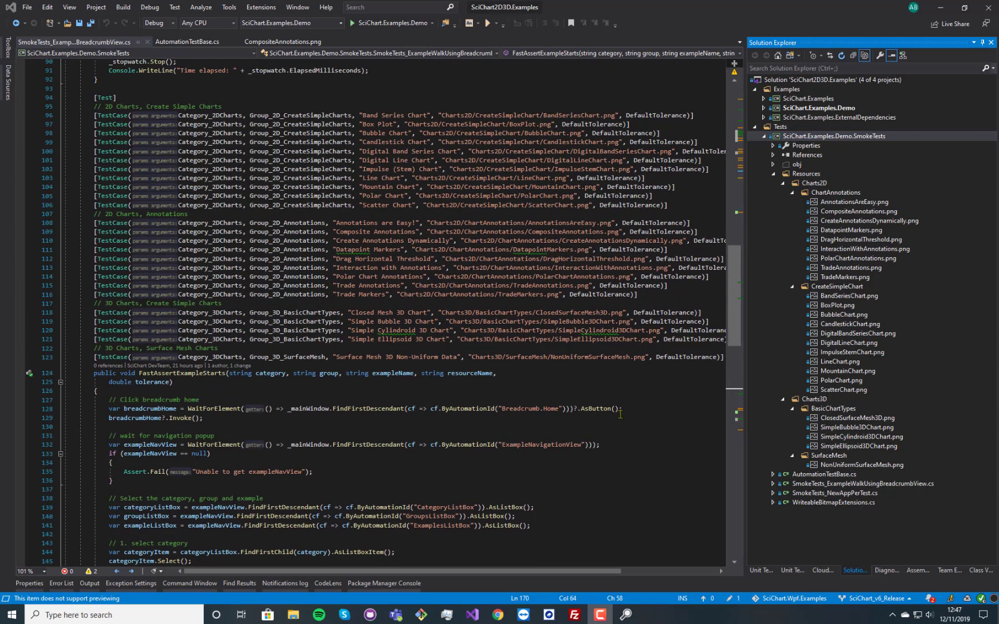
mouse_move(411, 587)
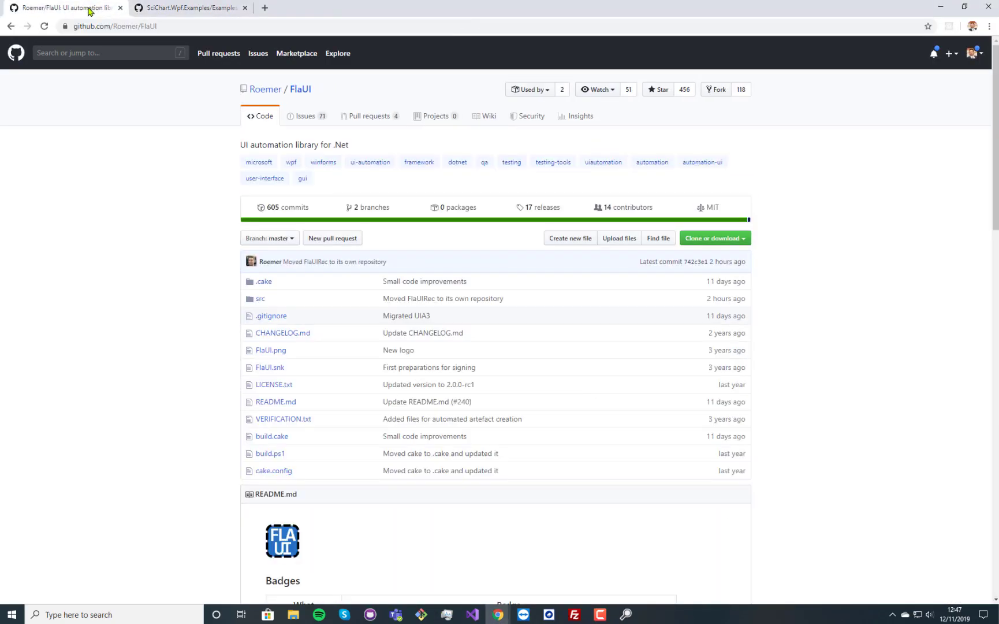
Step: Highlight the README's UIA3 bullet under 'Why another library?'
scroll(down, 3)
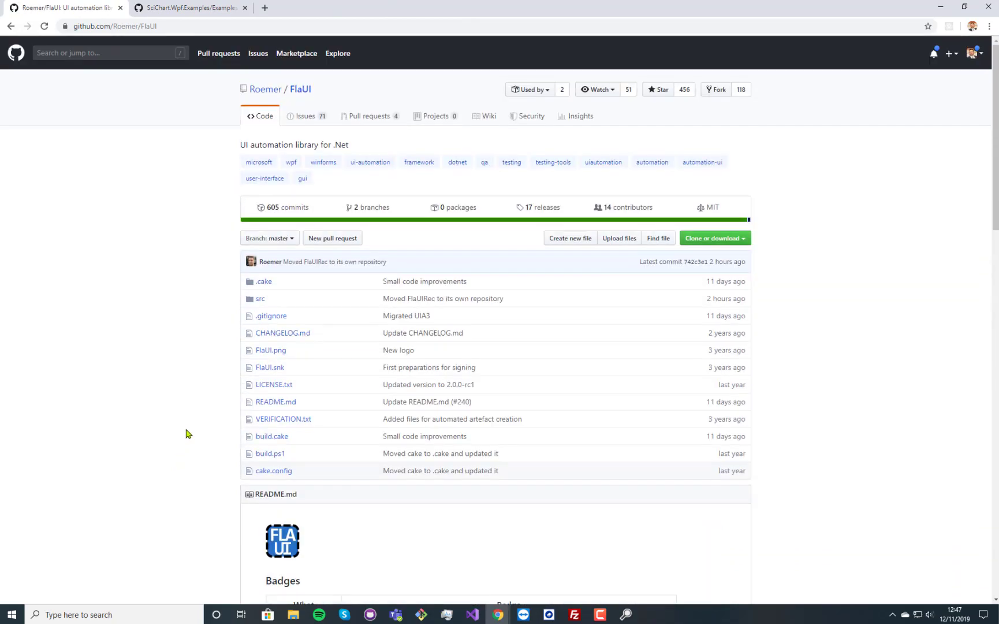
scroll(down, 3)
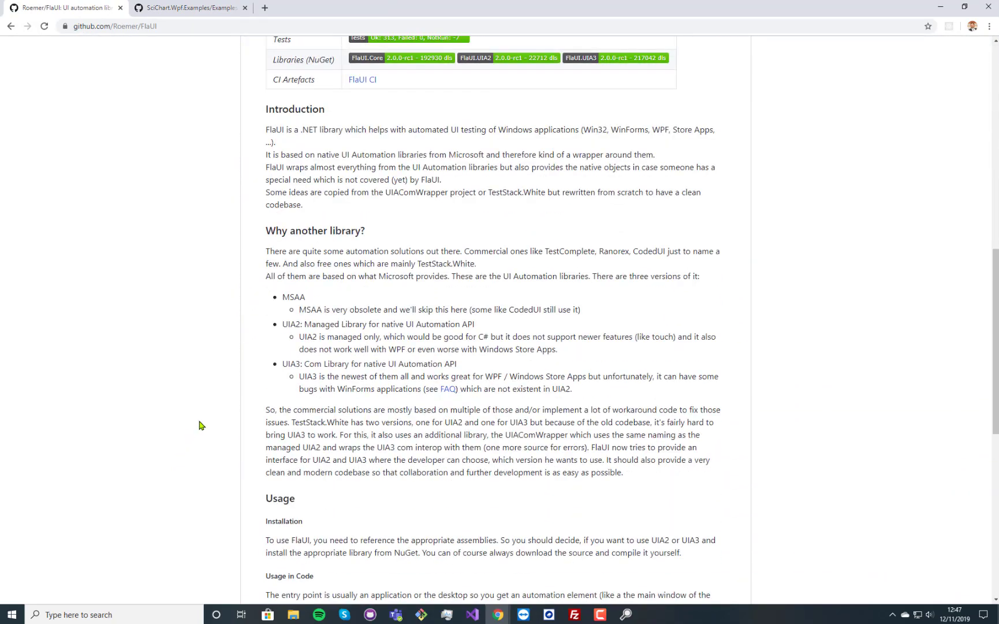
drag(282, 363, 571, 389)
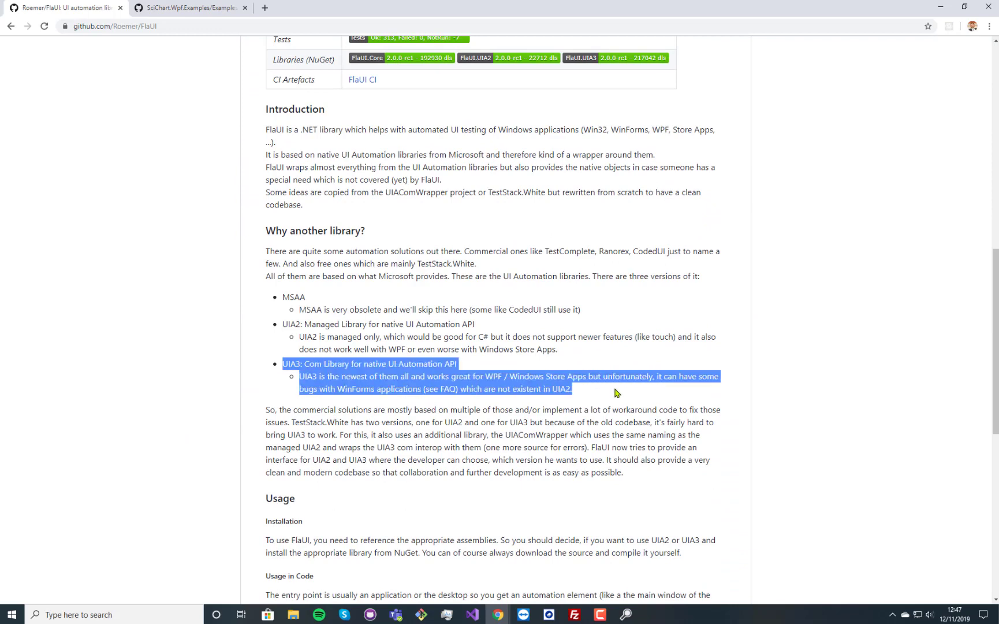